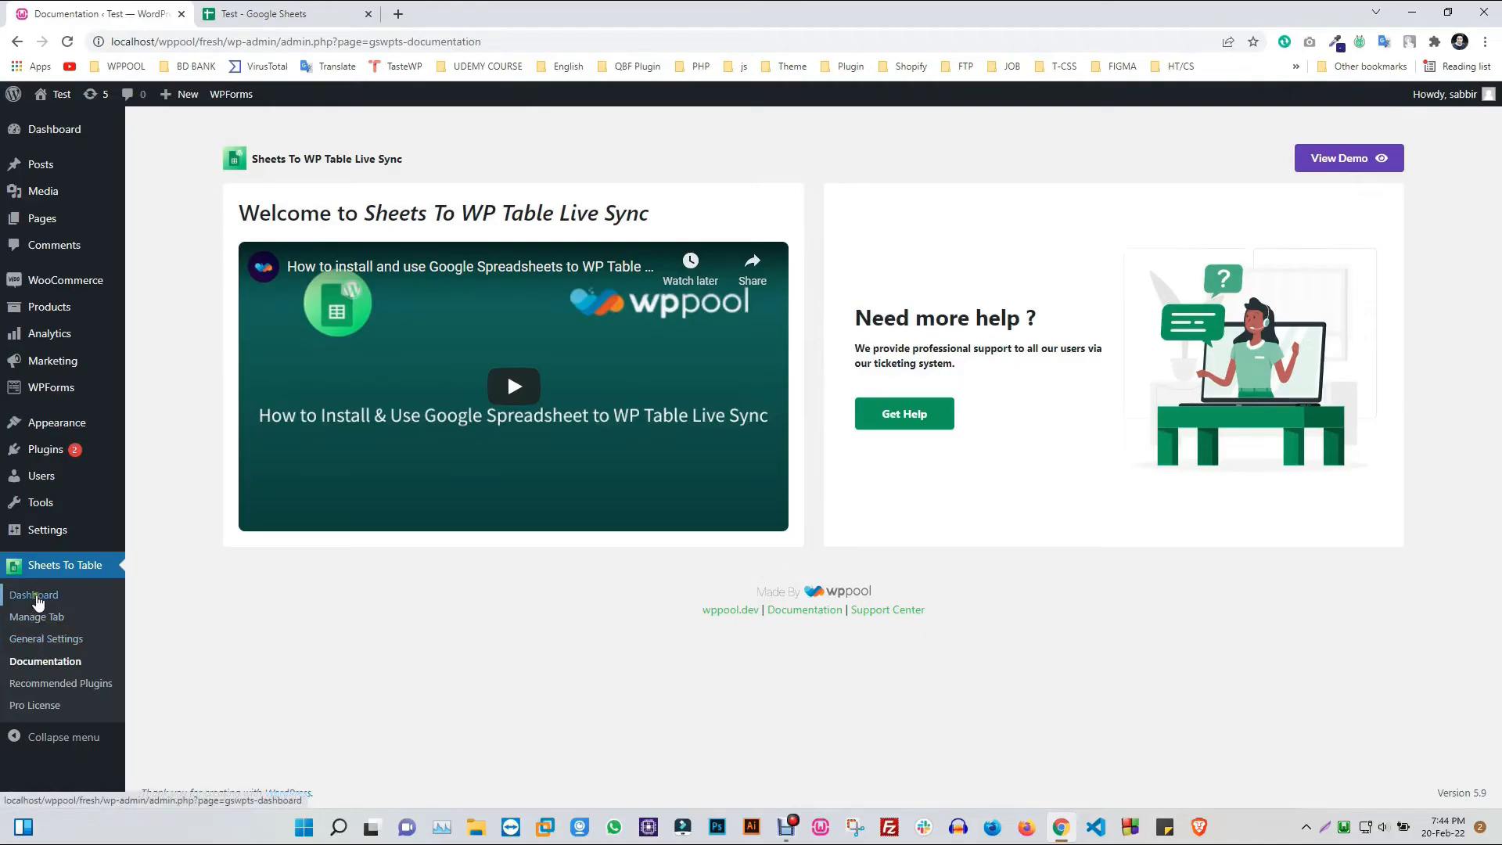
# Go to the plugin's table dashboard and start creating a new table
pyautogui.click(33, 594)
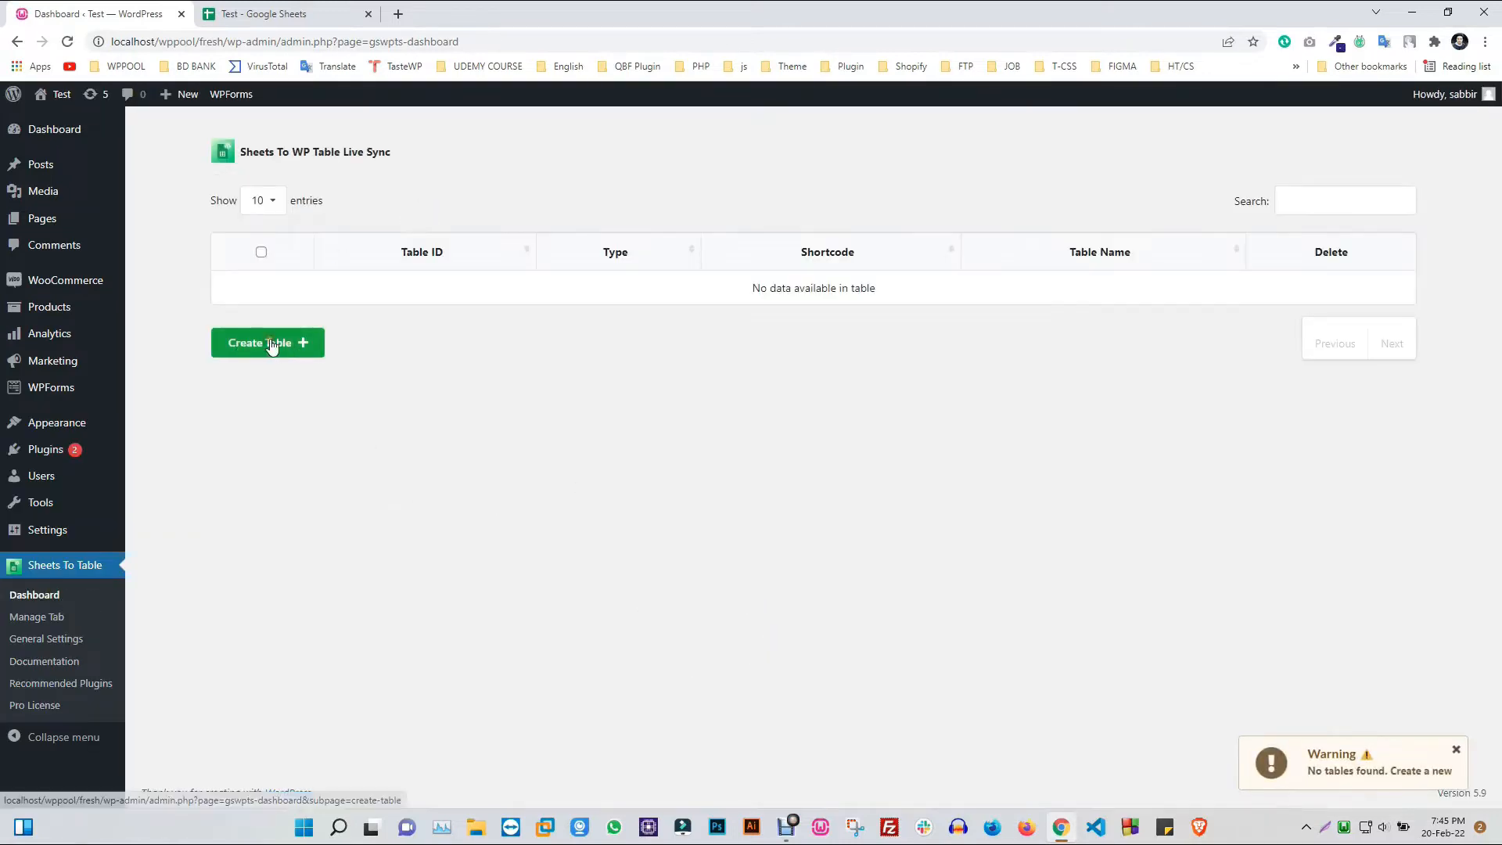
pyautogui.click(268, 343)
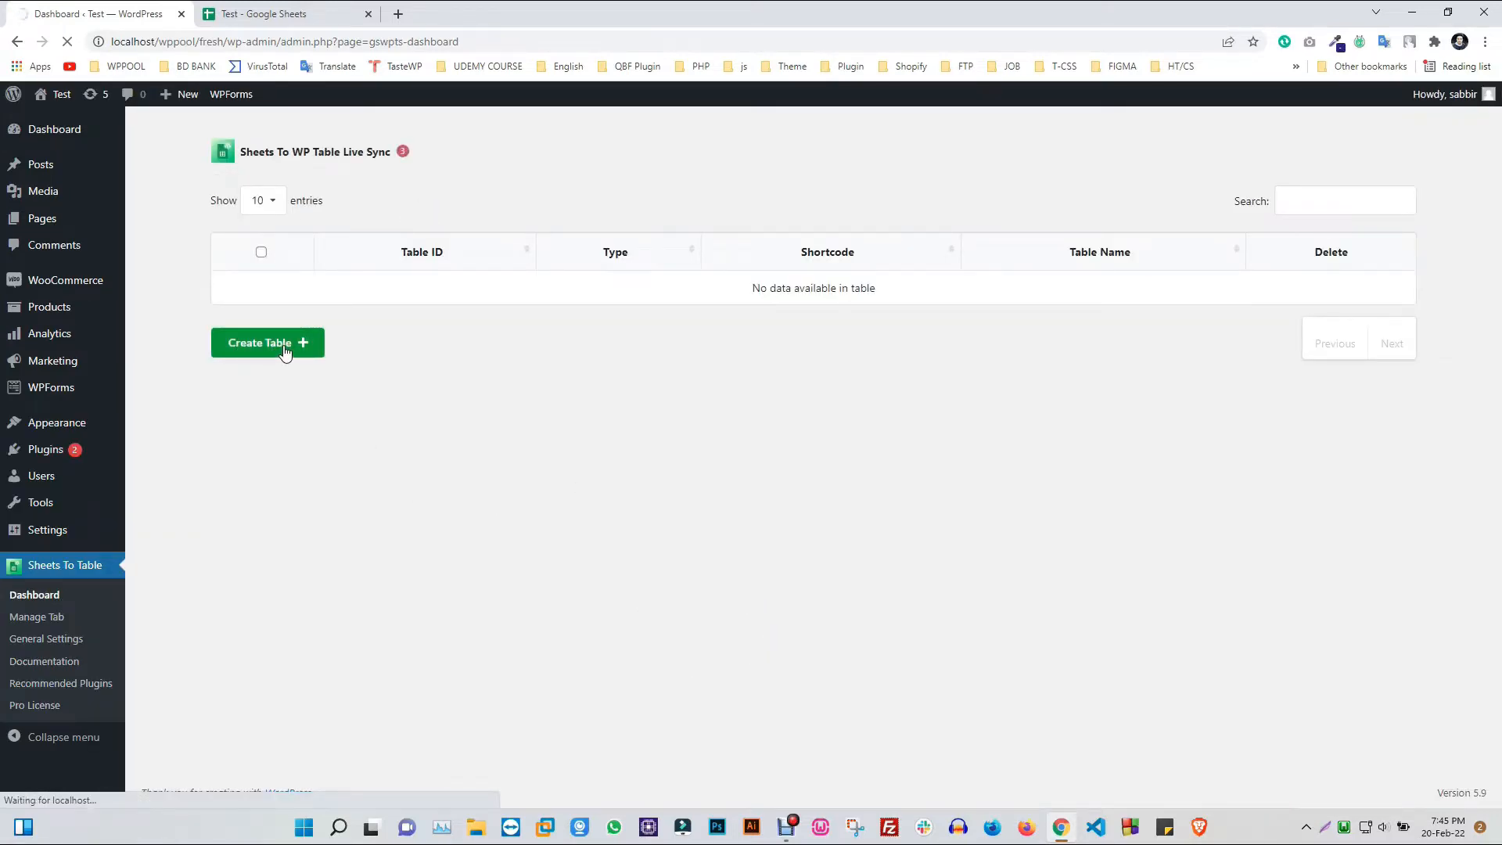
# Name the new table GSWPTS Test and copy the Test Google Sheet's web address for its source
pyautogui.click(267, 343)
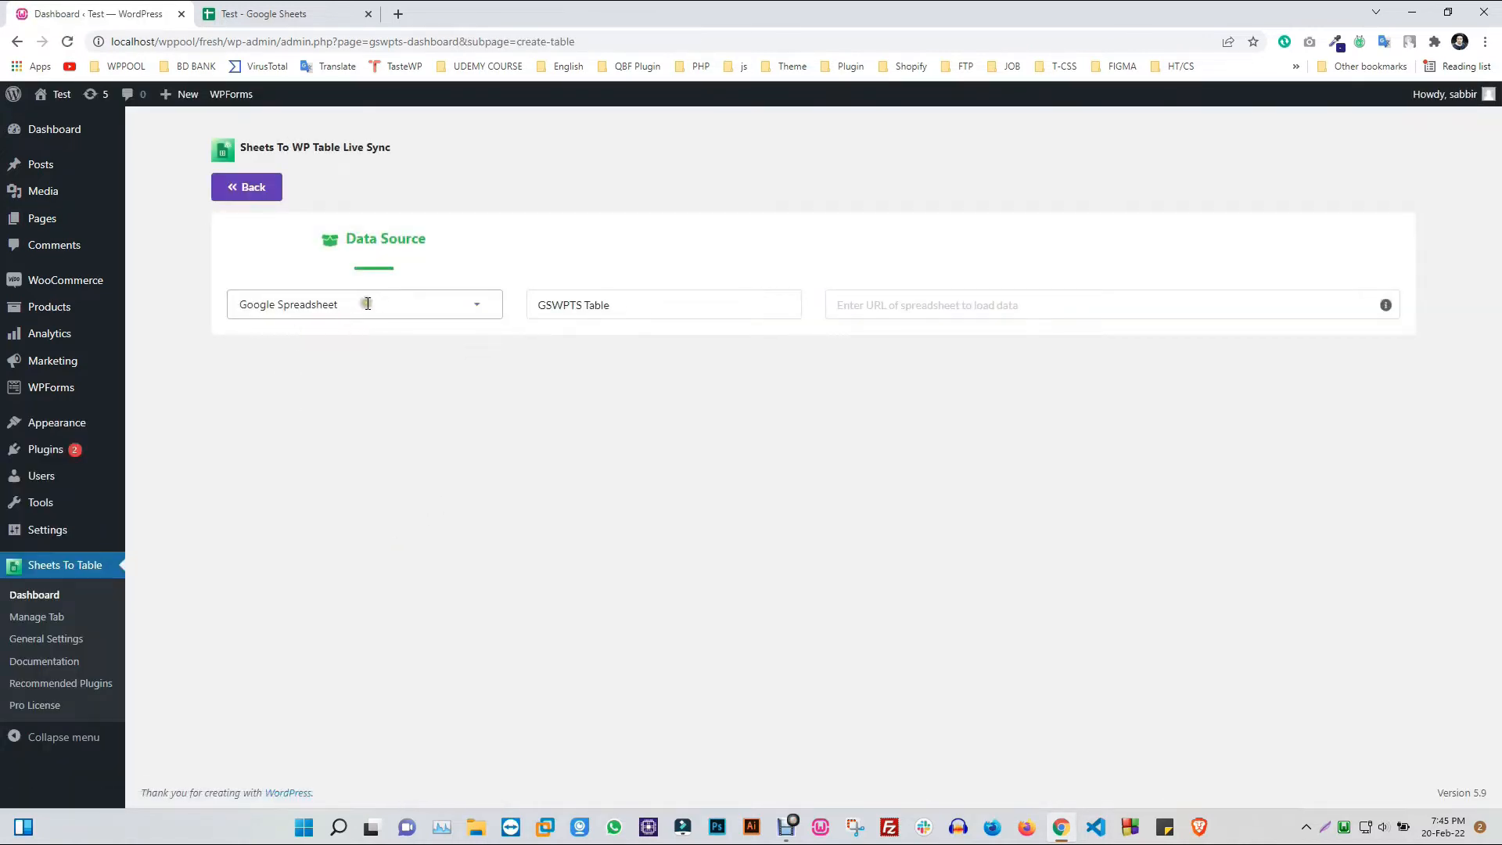
pyautogui.click(664, 305)
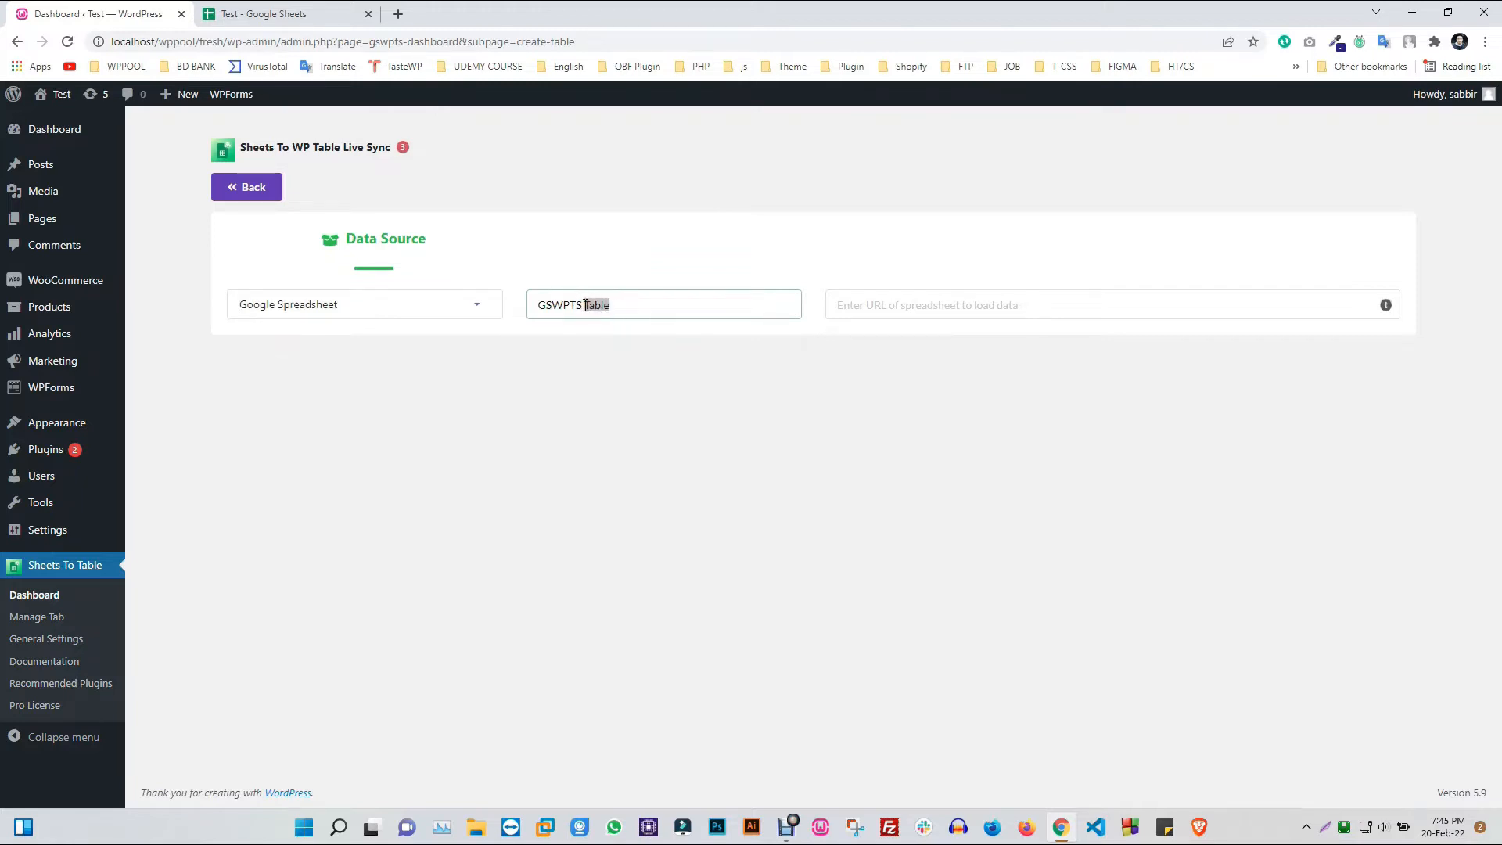
pyautogui.write('Tes')
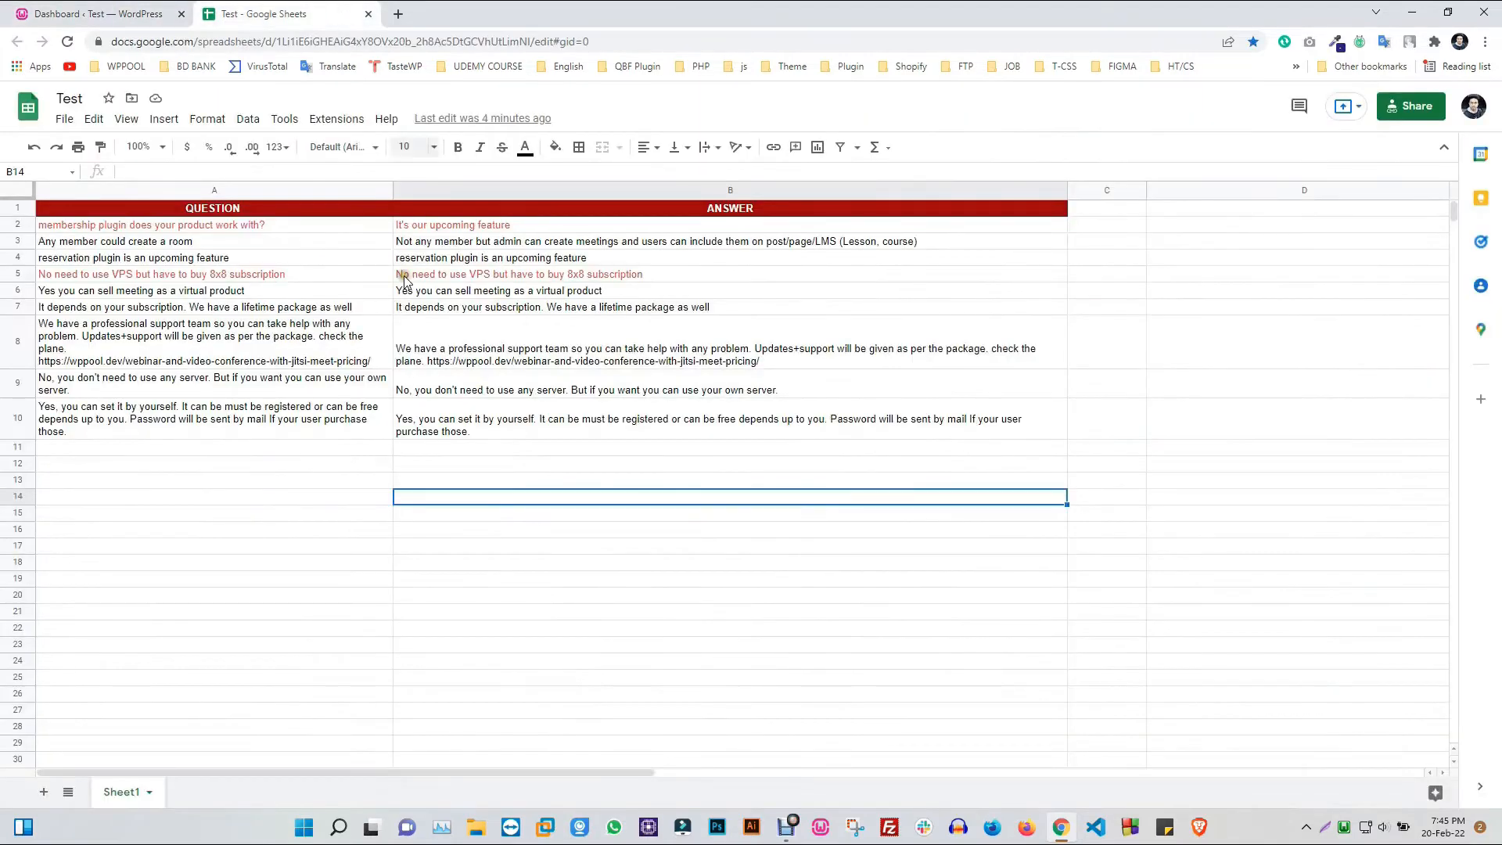
pyautogui.click(215, 446)
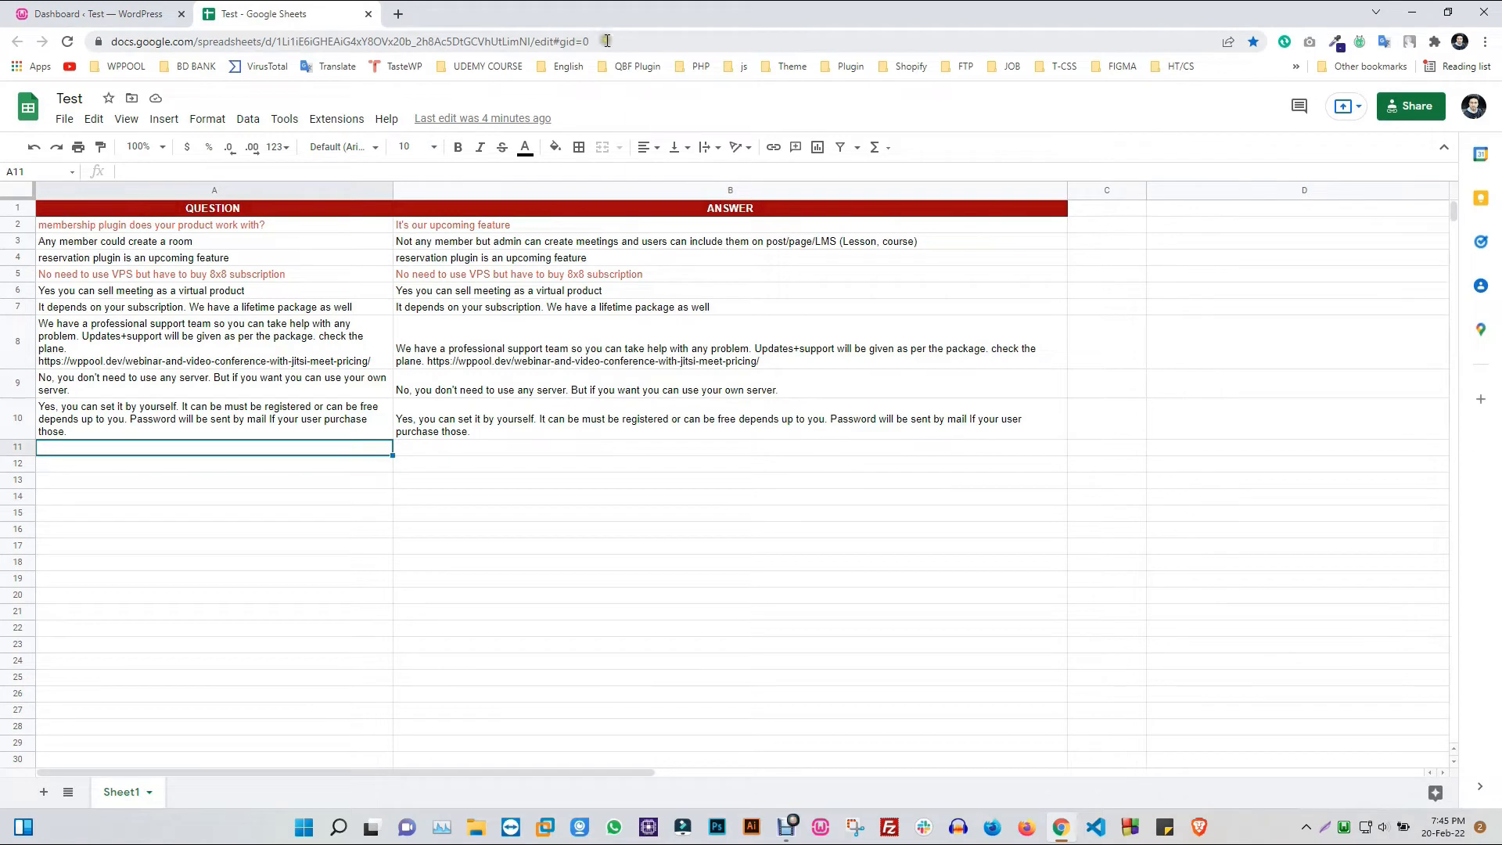
pyautogui.rightClick(604, 40)
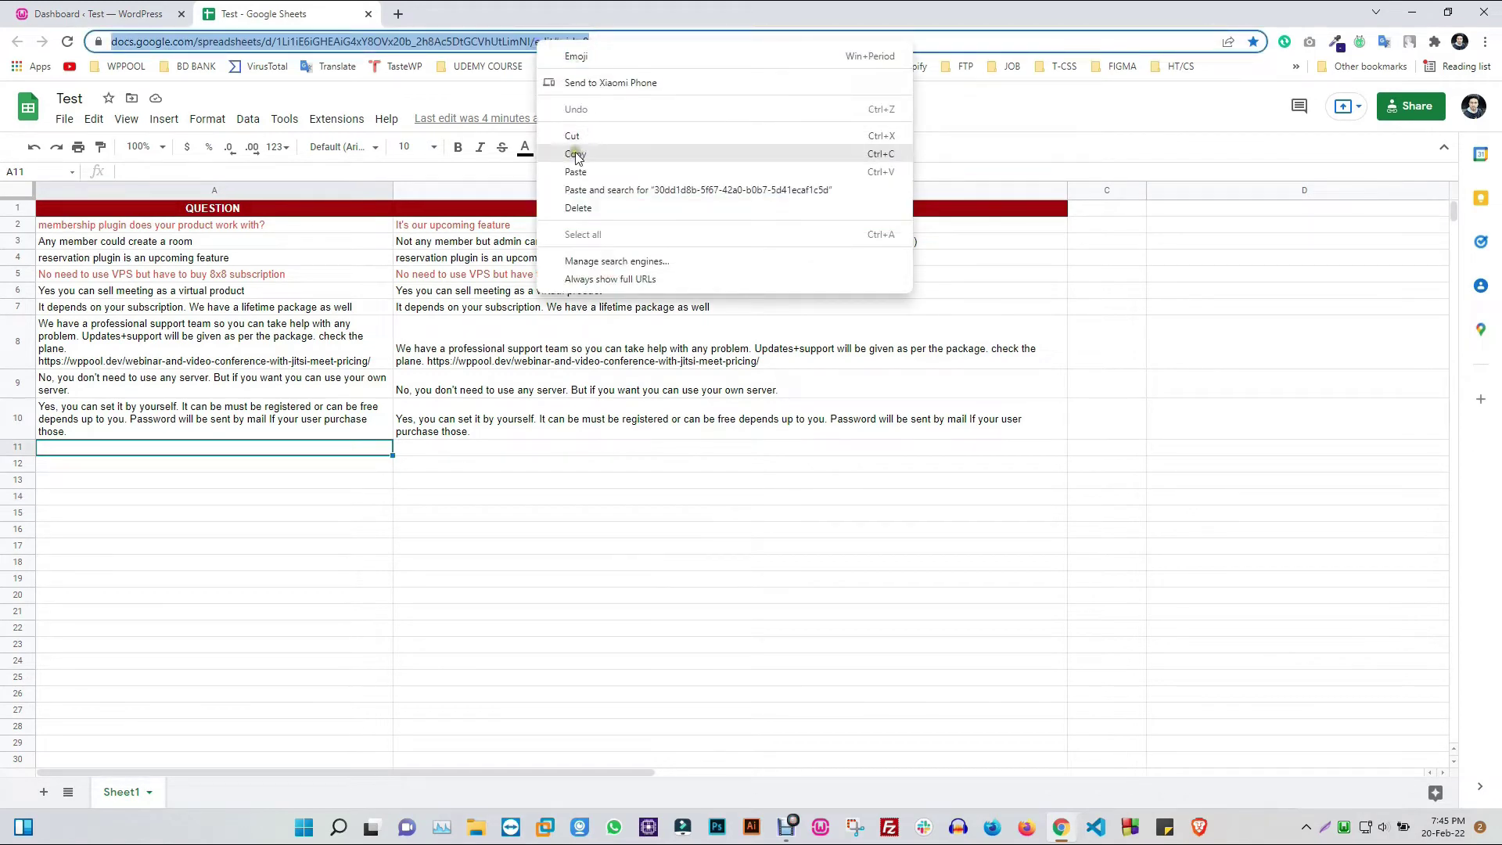
pyautogui.click(92, 14)
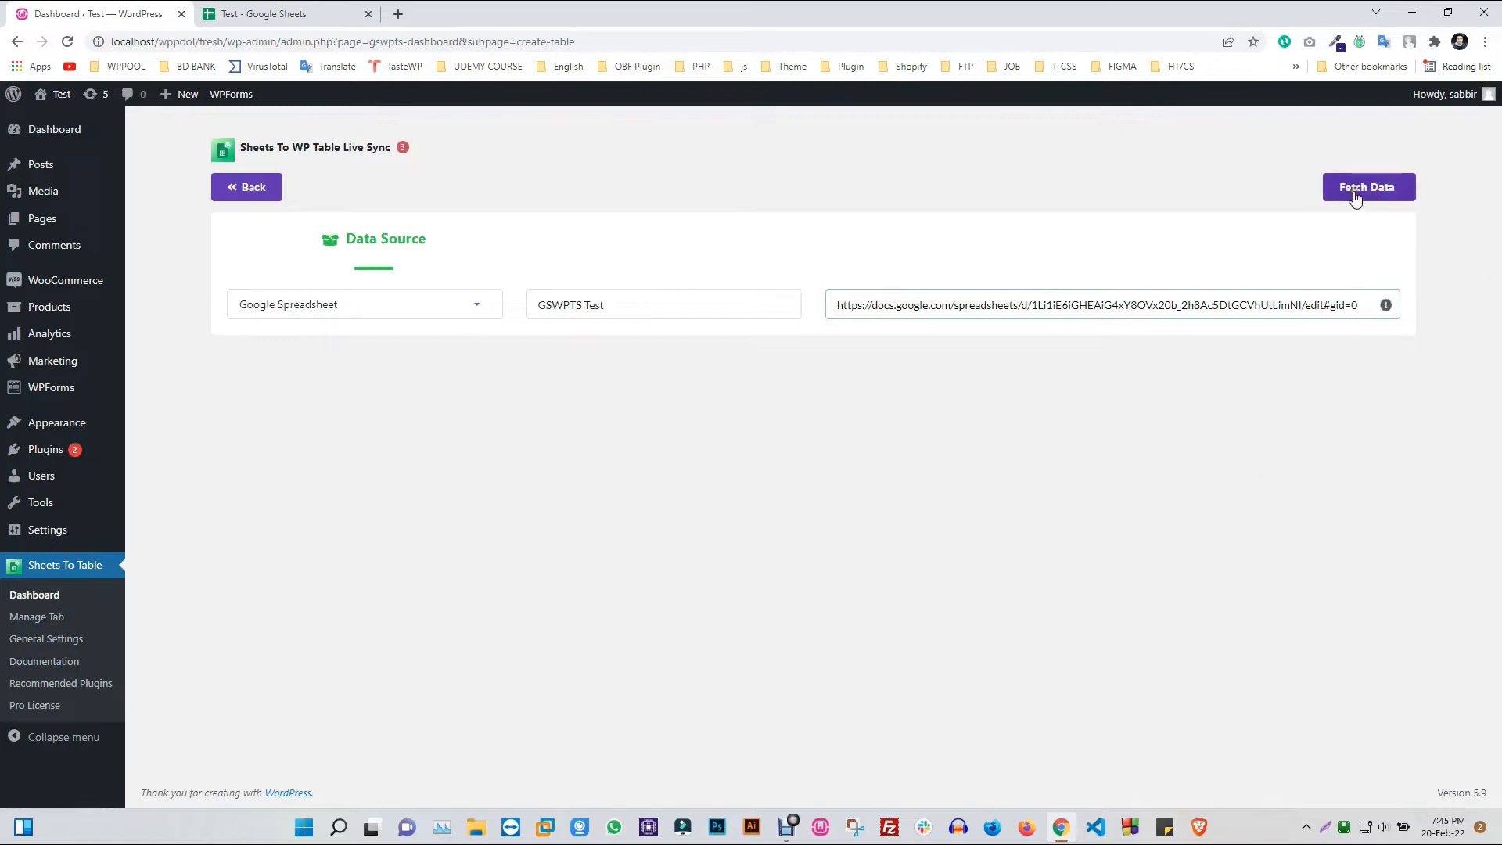
# Fetch the sheet data, enable Import Sheet Styles, and save the GSWPTS Test table
pyautogui.click(1367, 186)
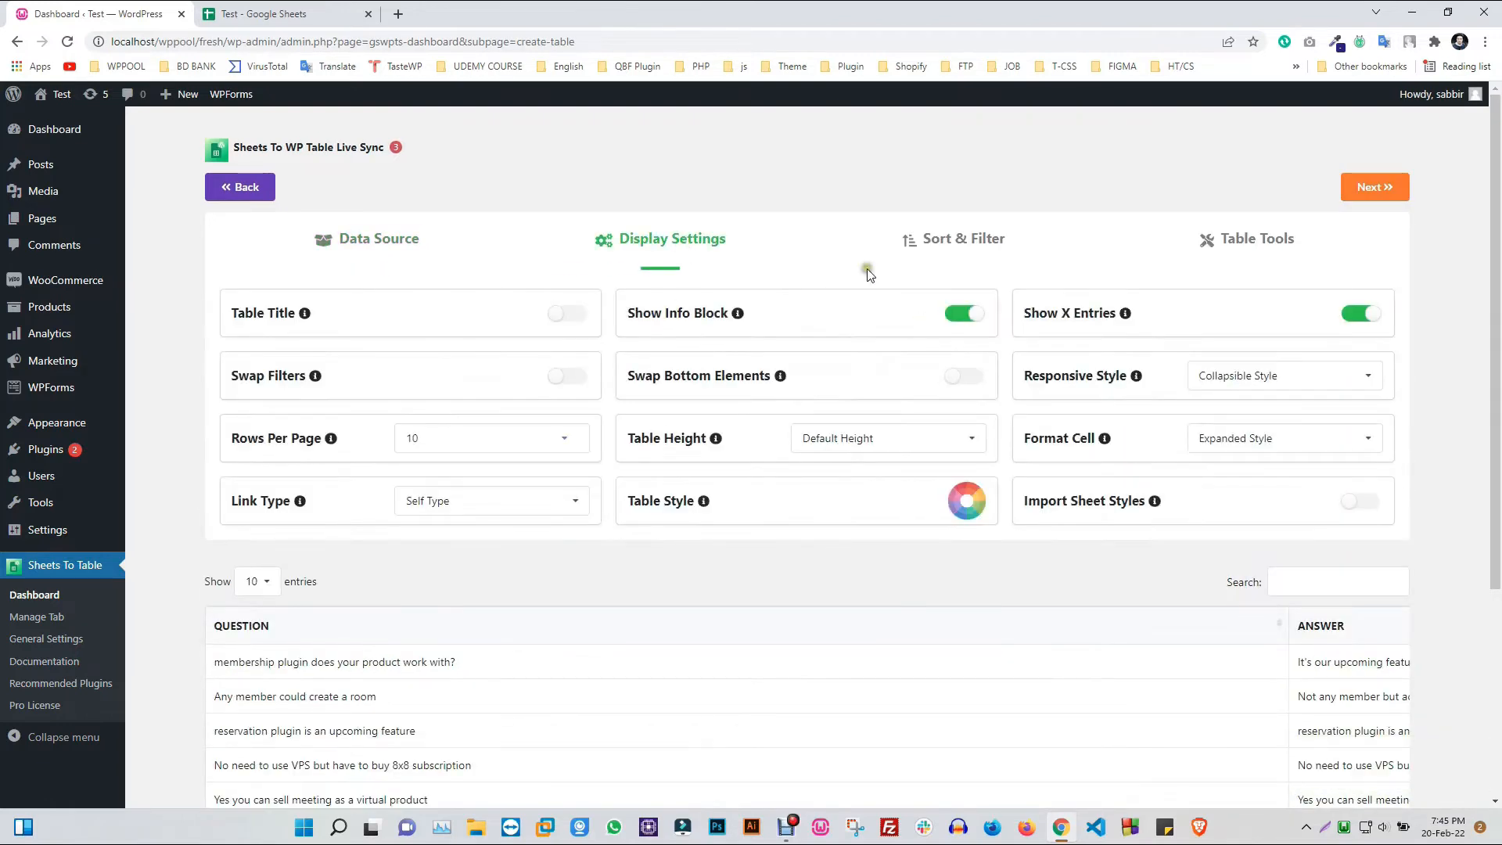
pyautogui.click(1251, 238)
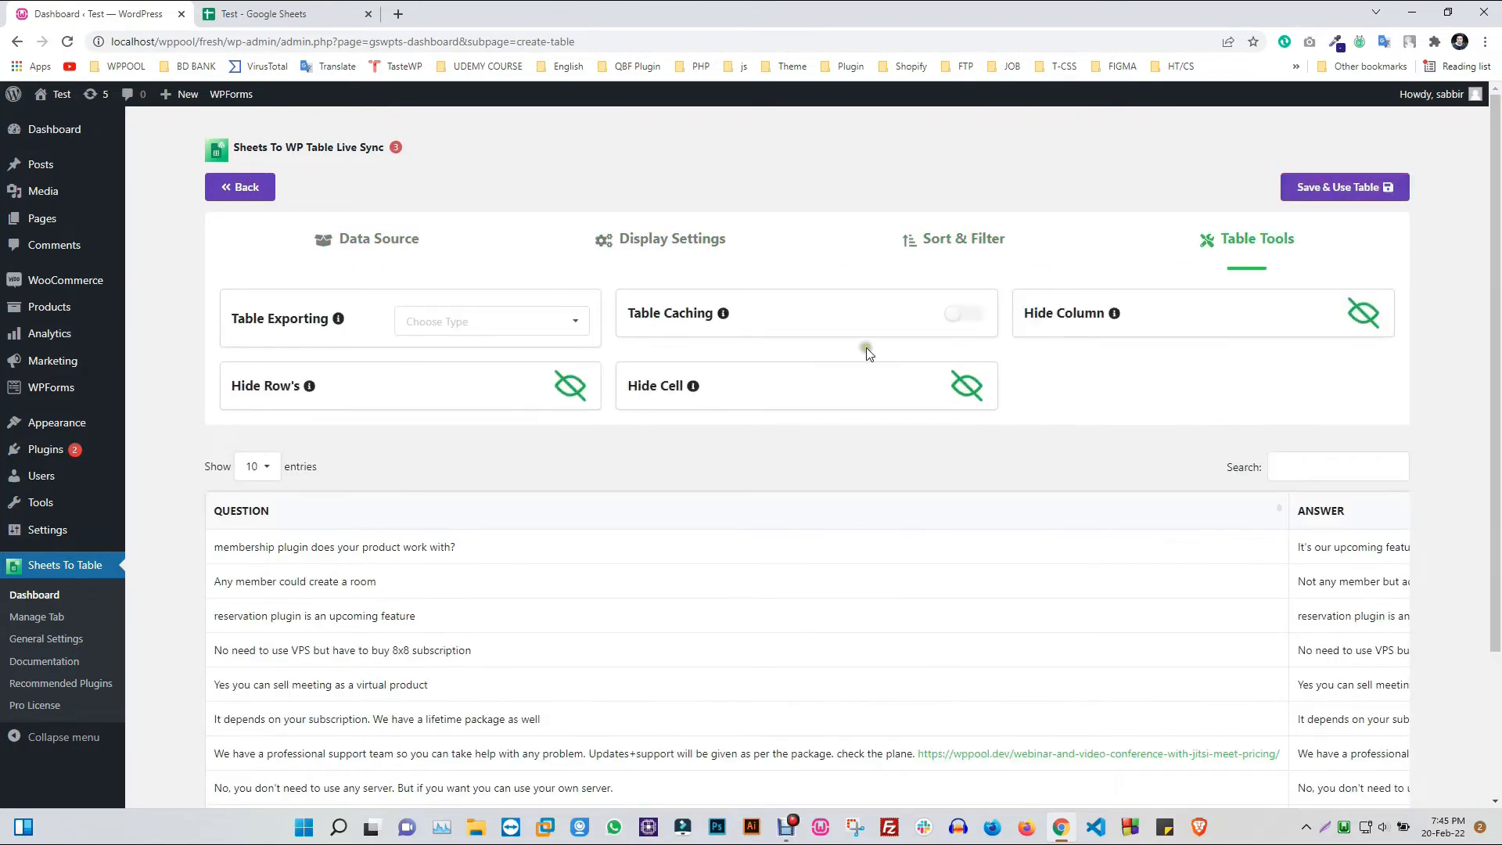
pyautogui.click(671, 238)
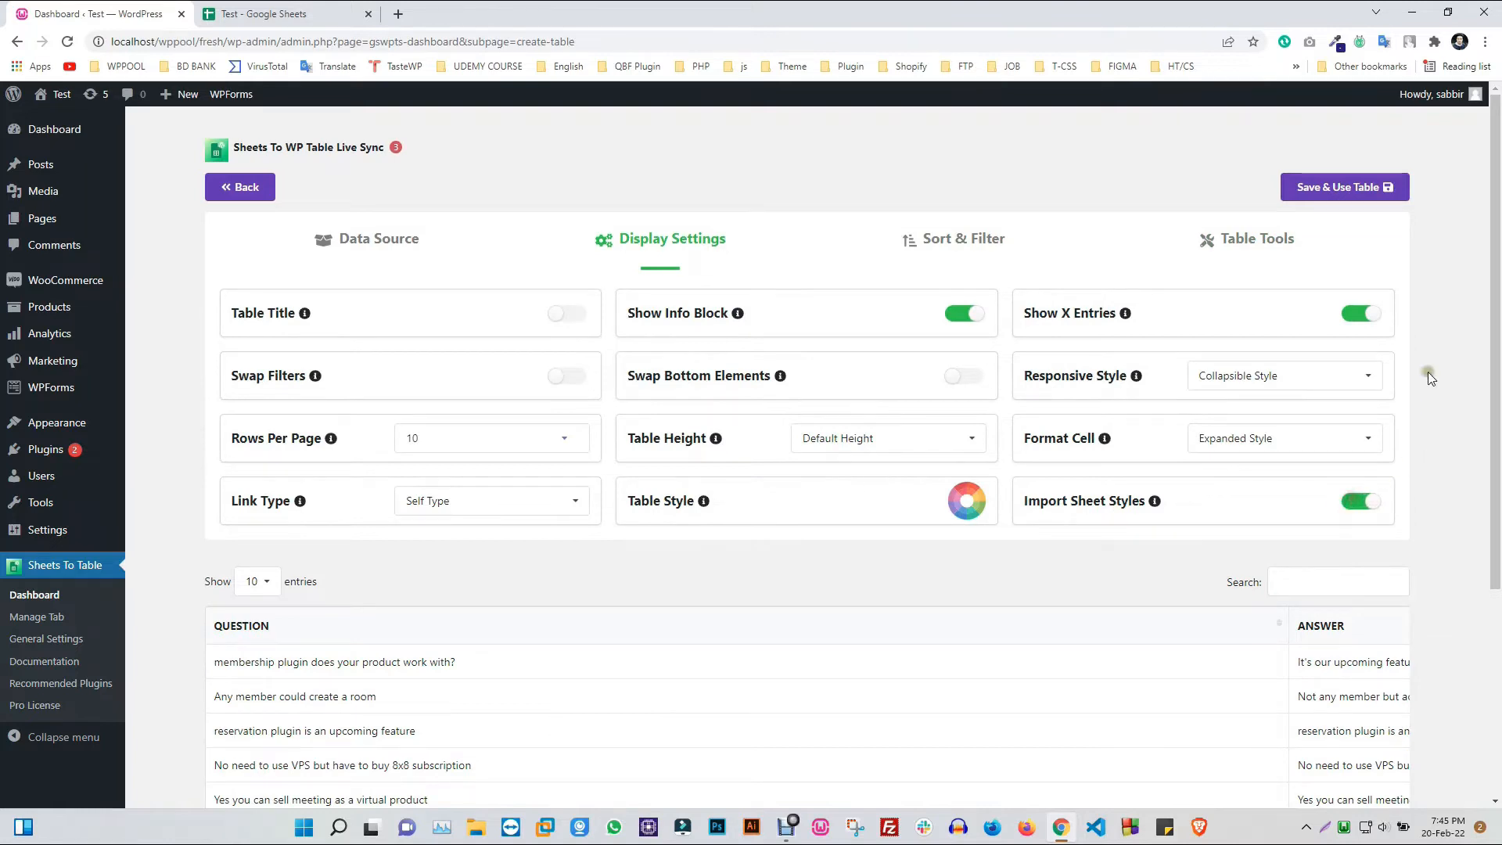
pyautogui.click(1342, 186)
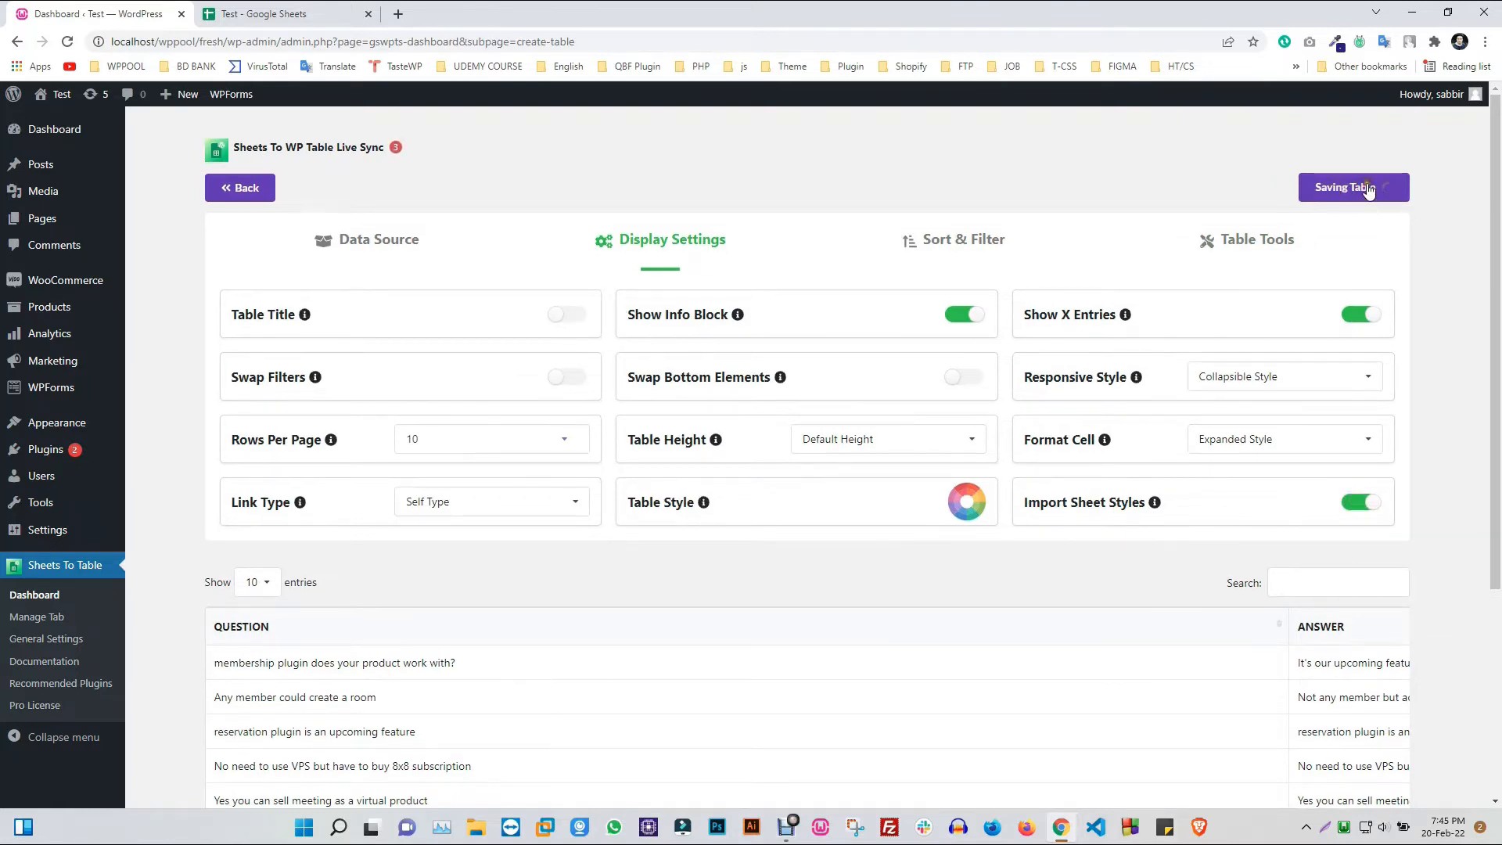
pyautogui.click(1351, 188)
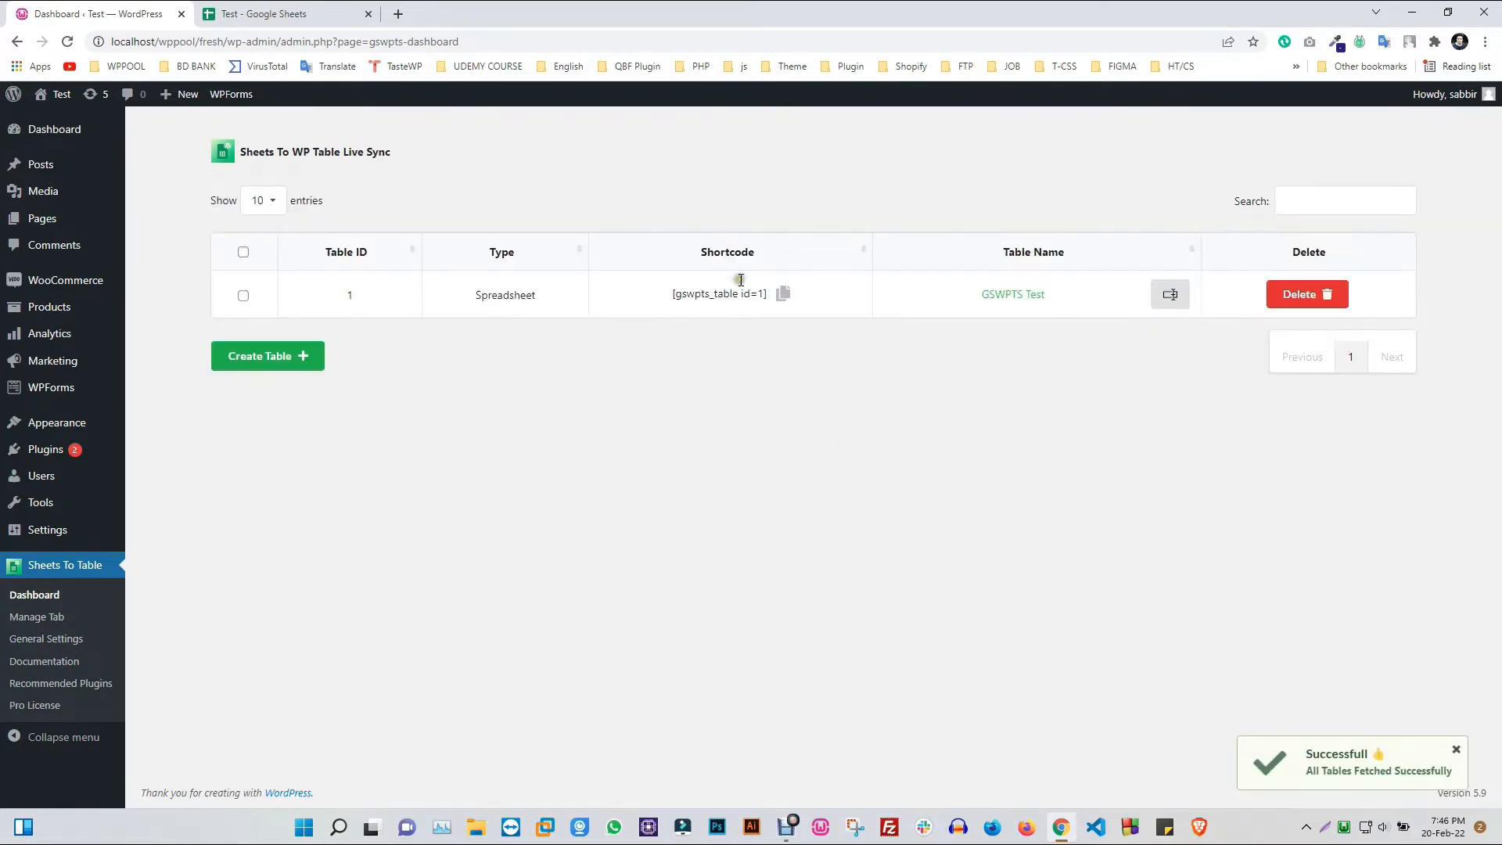
# Copy the GSWPTS Test table's shortcode [gswpts_table id=1]
pyautogui.click(784, 292)
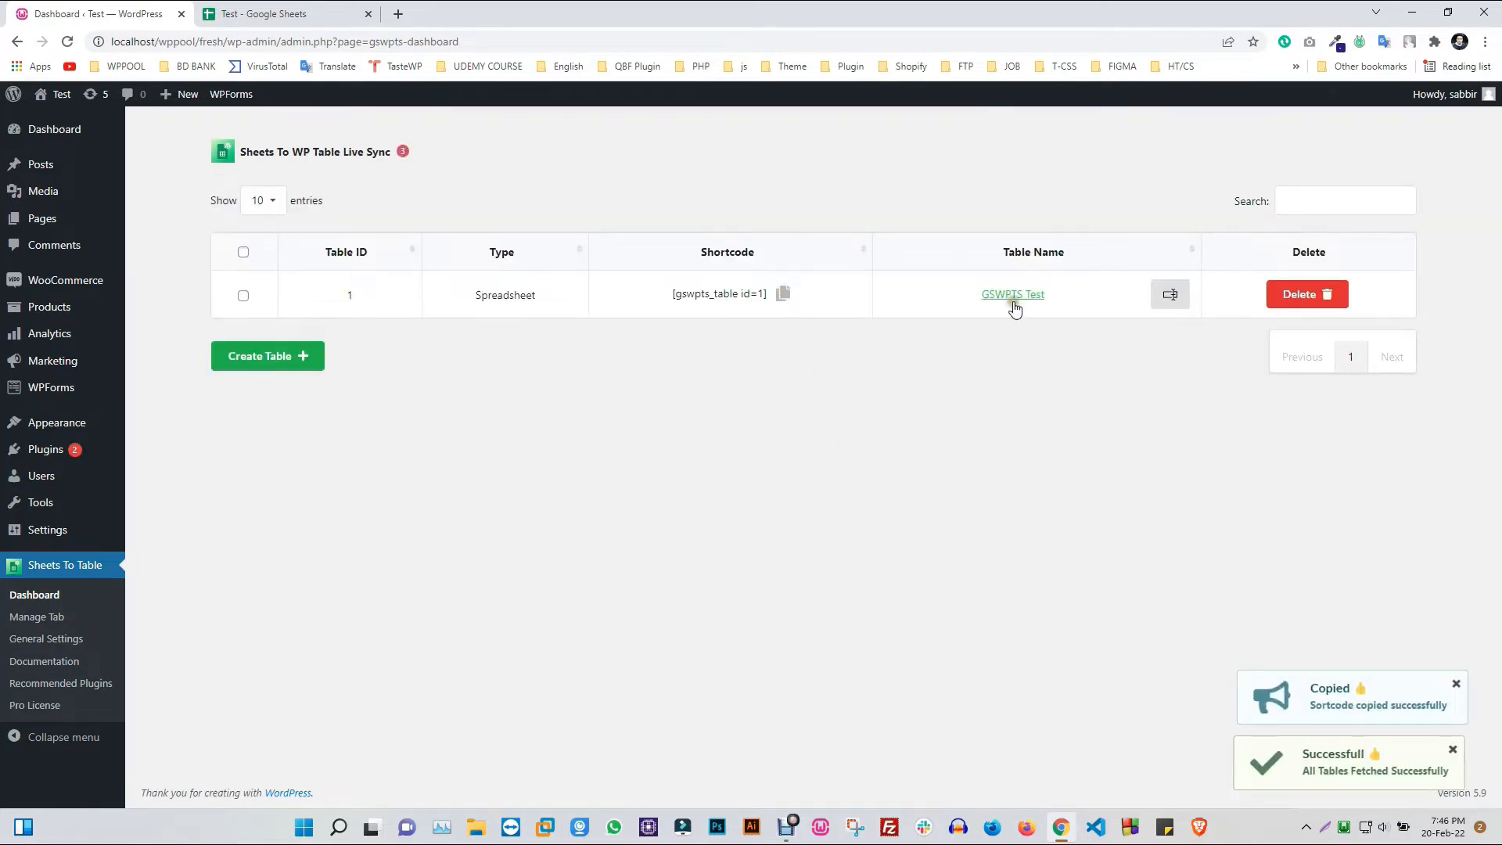
pyautogui.moveTo(229, 324)
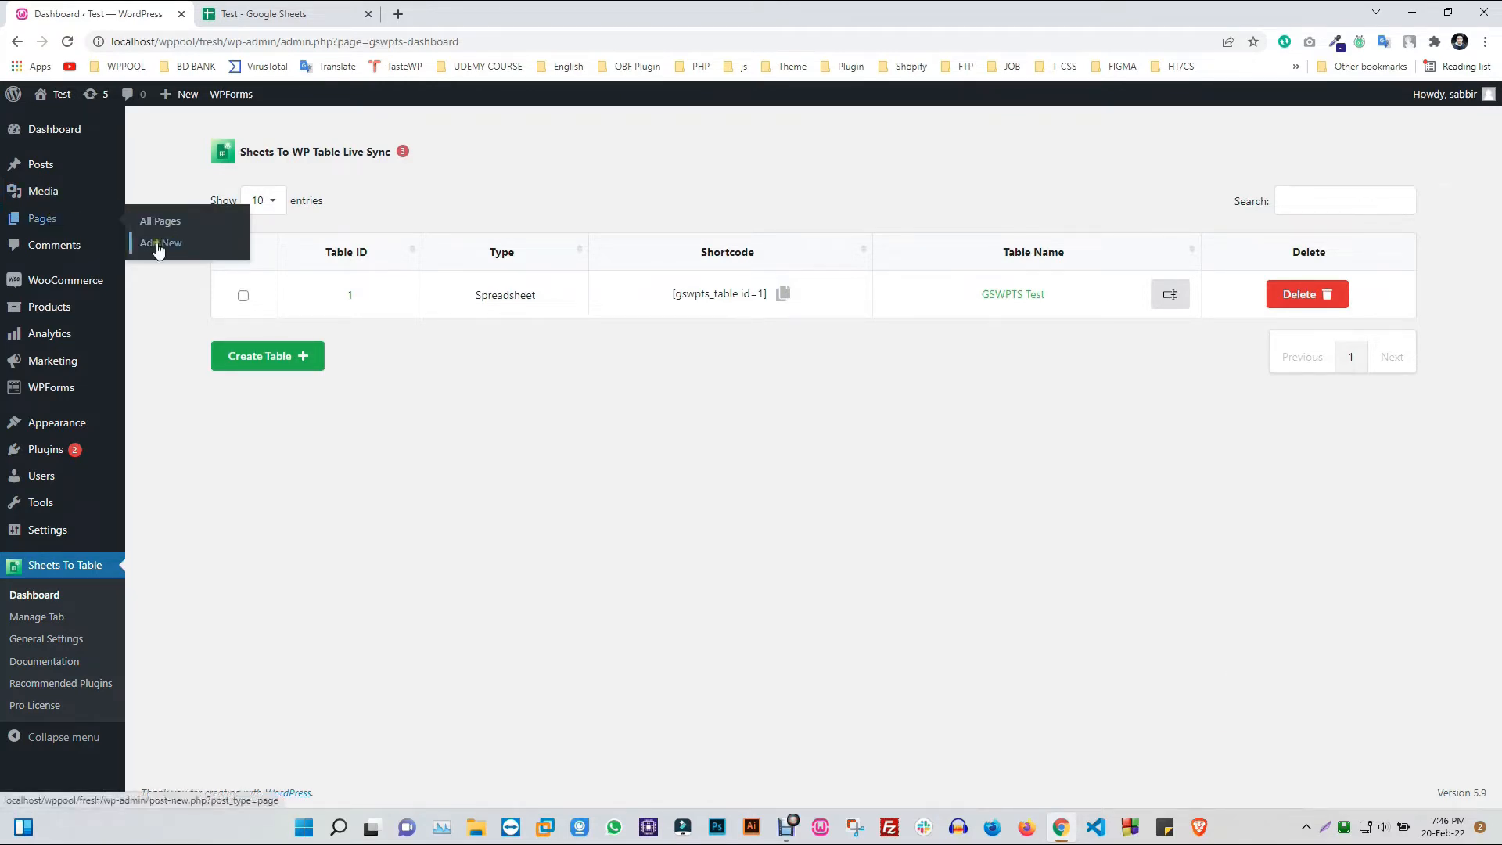
# Create a new page titled 'Sheets to WP table'
pyautogui.click(160, 244)
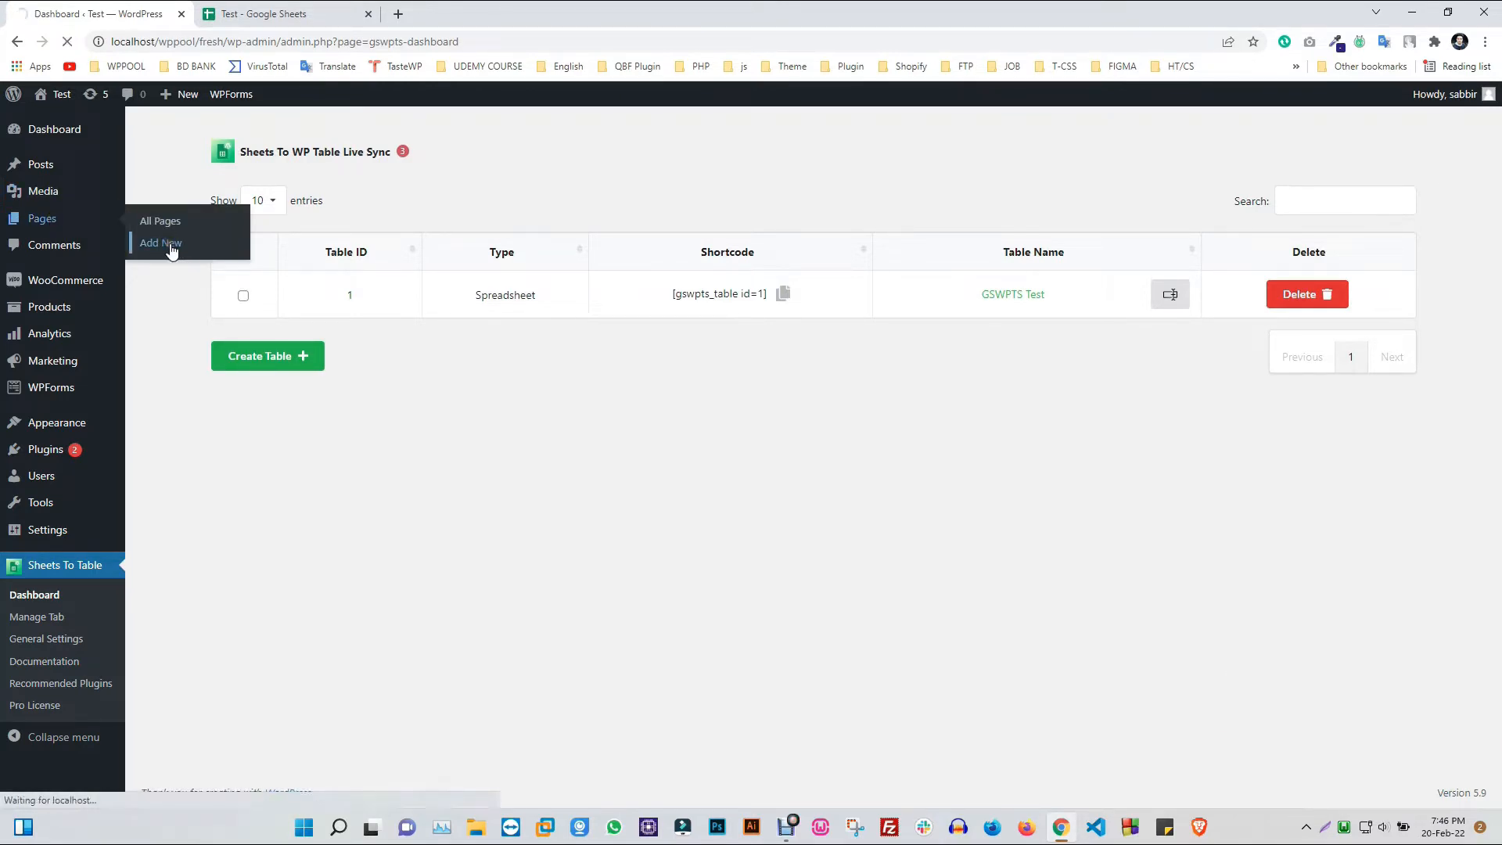
pyautogui.click(160, 242)
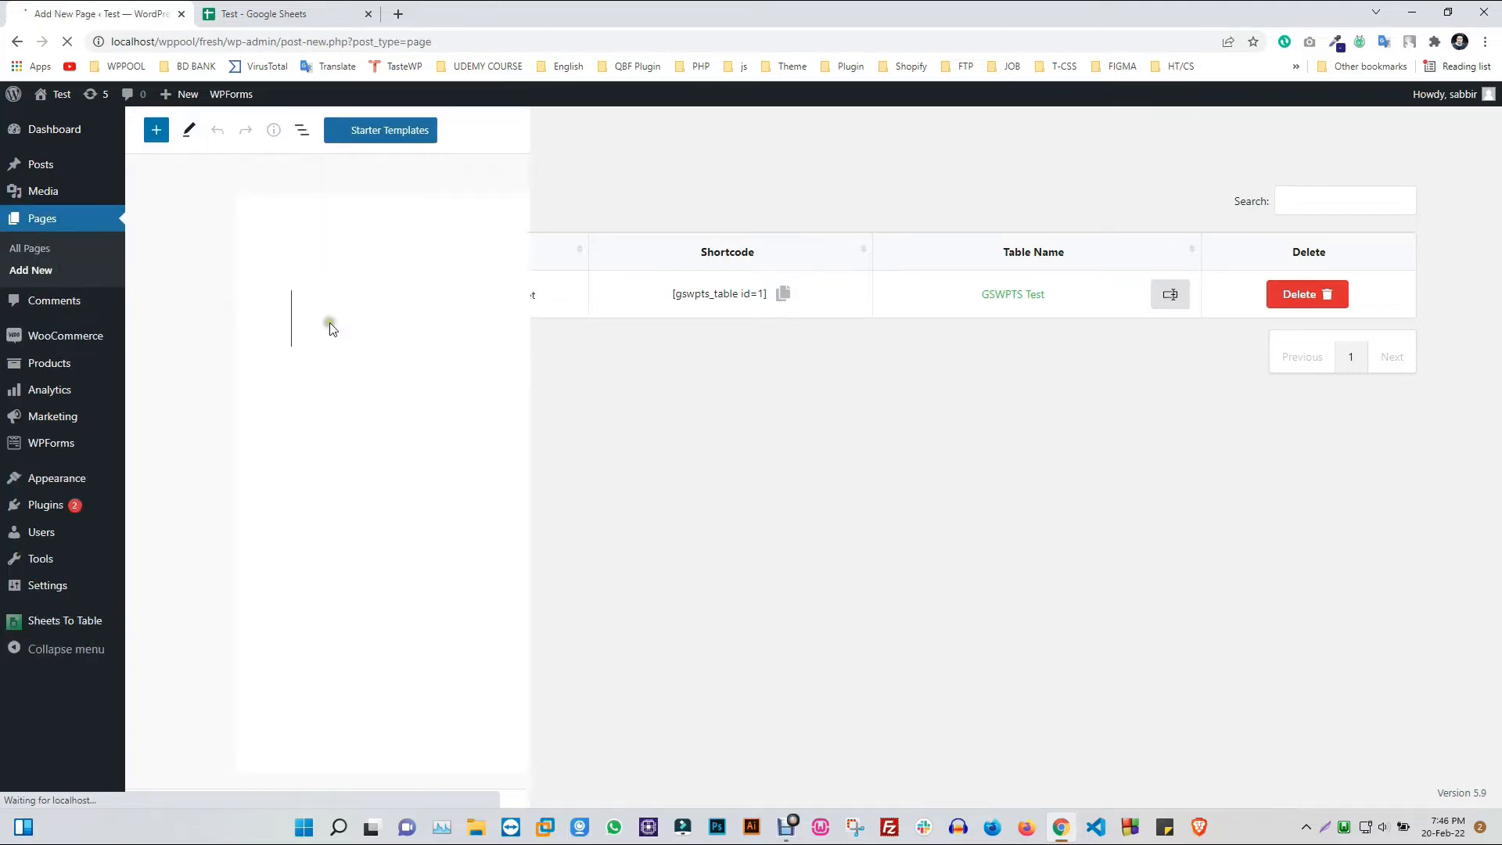
pyautogui.write('Sheets to')
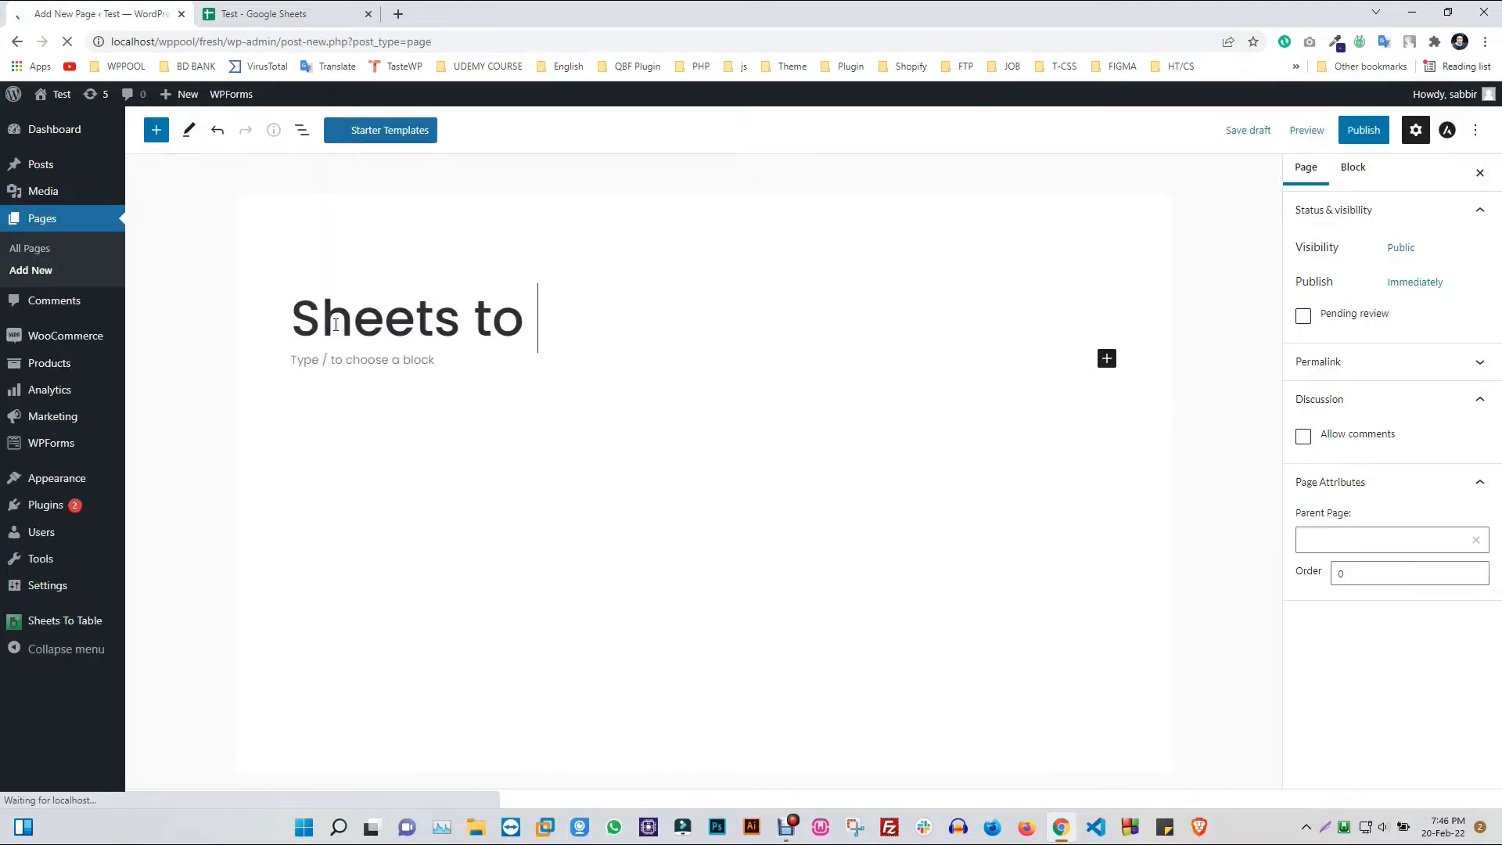
pyautogui.write('WP table')
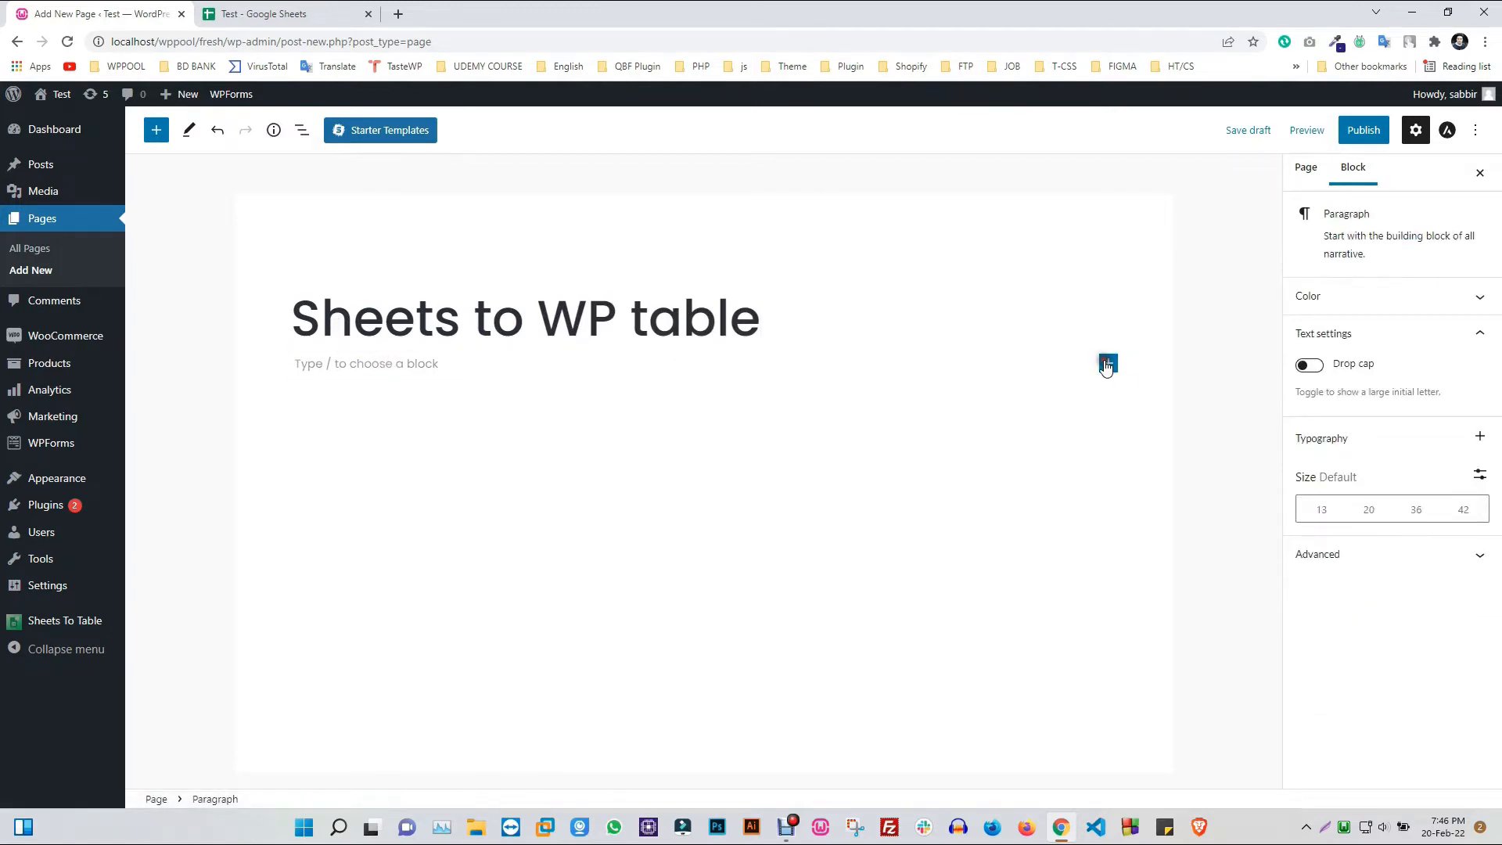
# Insert a Sheets To WP Table Live Sync block and pick an existing table for it
pyautogui.click(1108, 363)
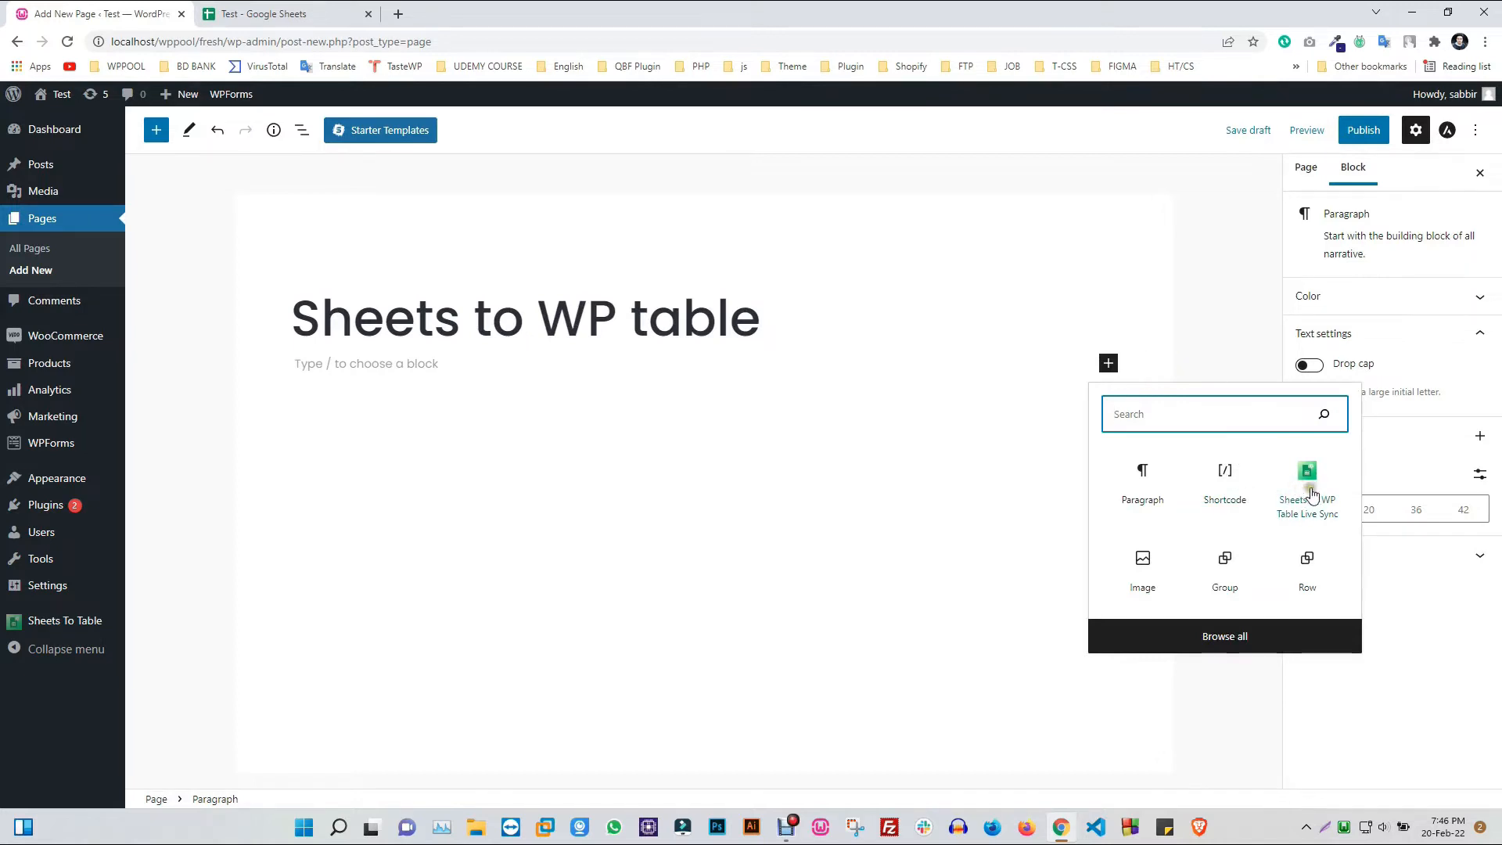
pyautogui.click(1307, 471)
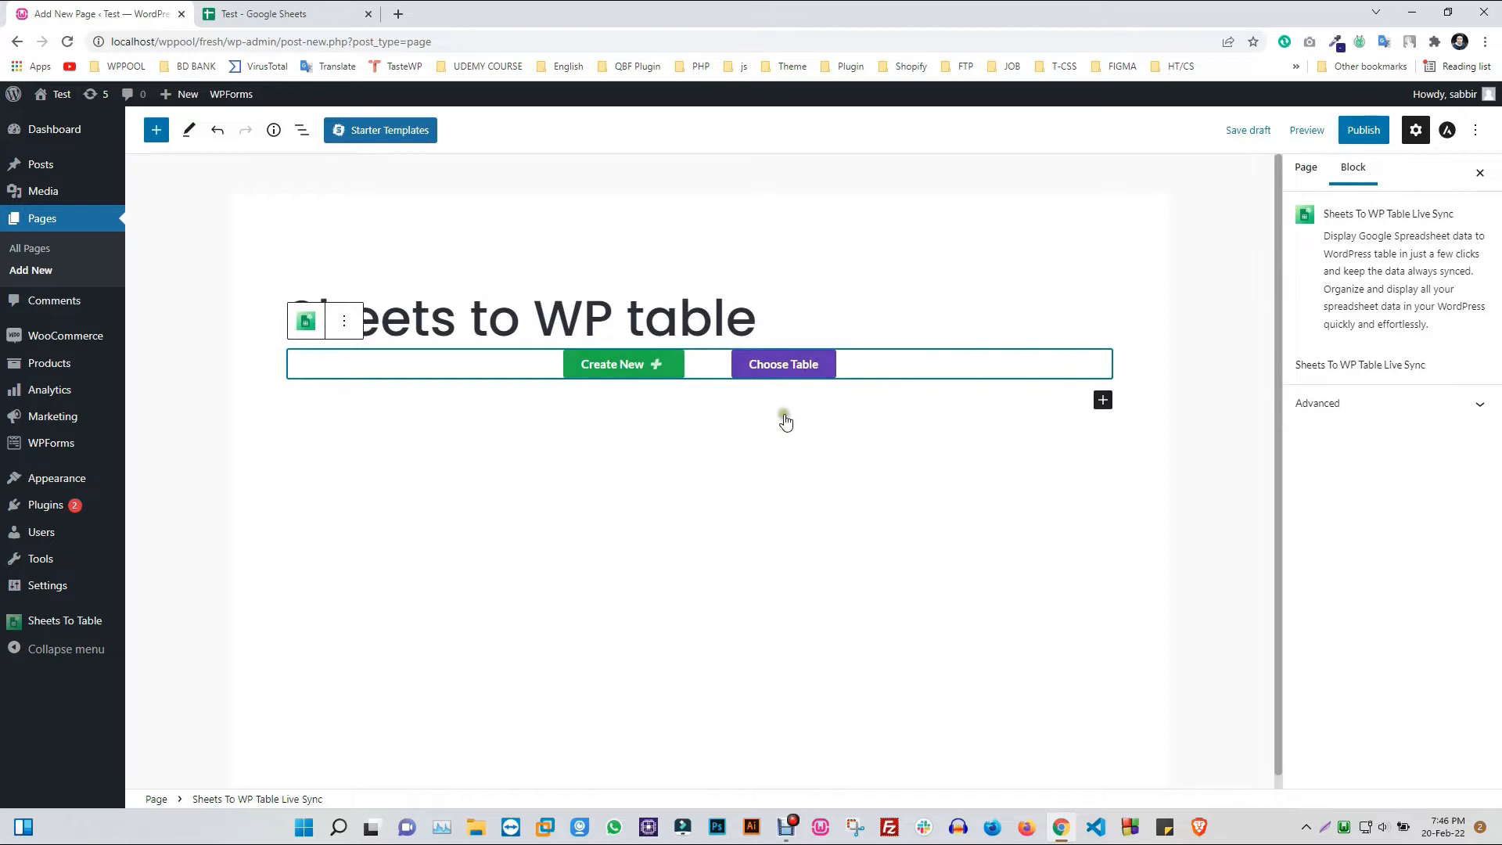
pyautogui.click(783, 365)
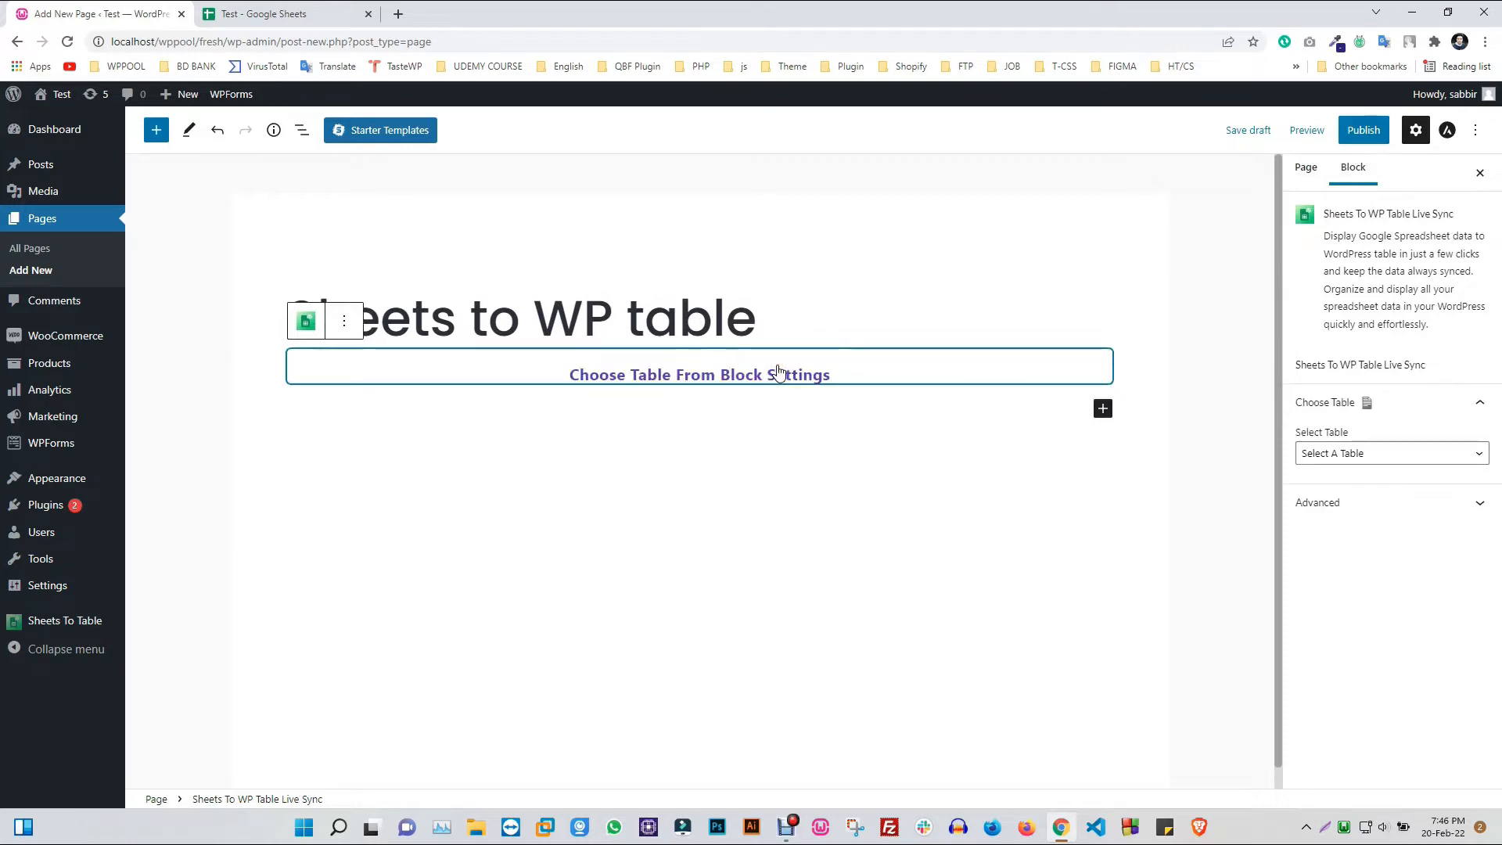
pyautogui.click(1389, 452)
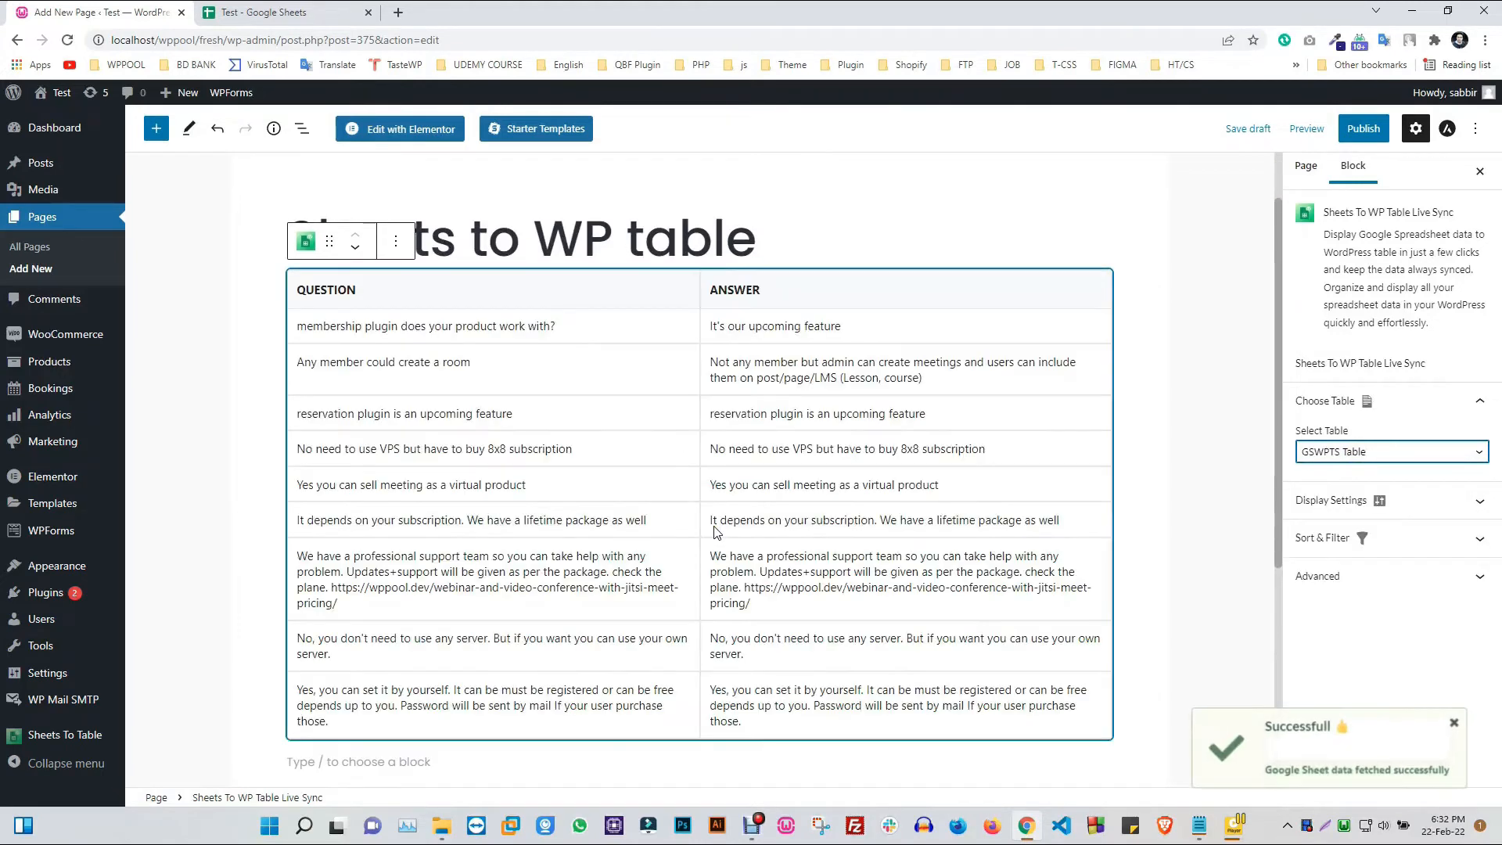
# Set the block to 5 rows per page by default and publish the page
pyautogui.scroll(-3)
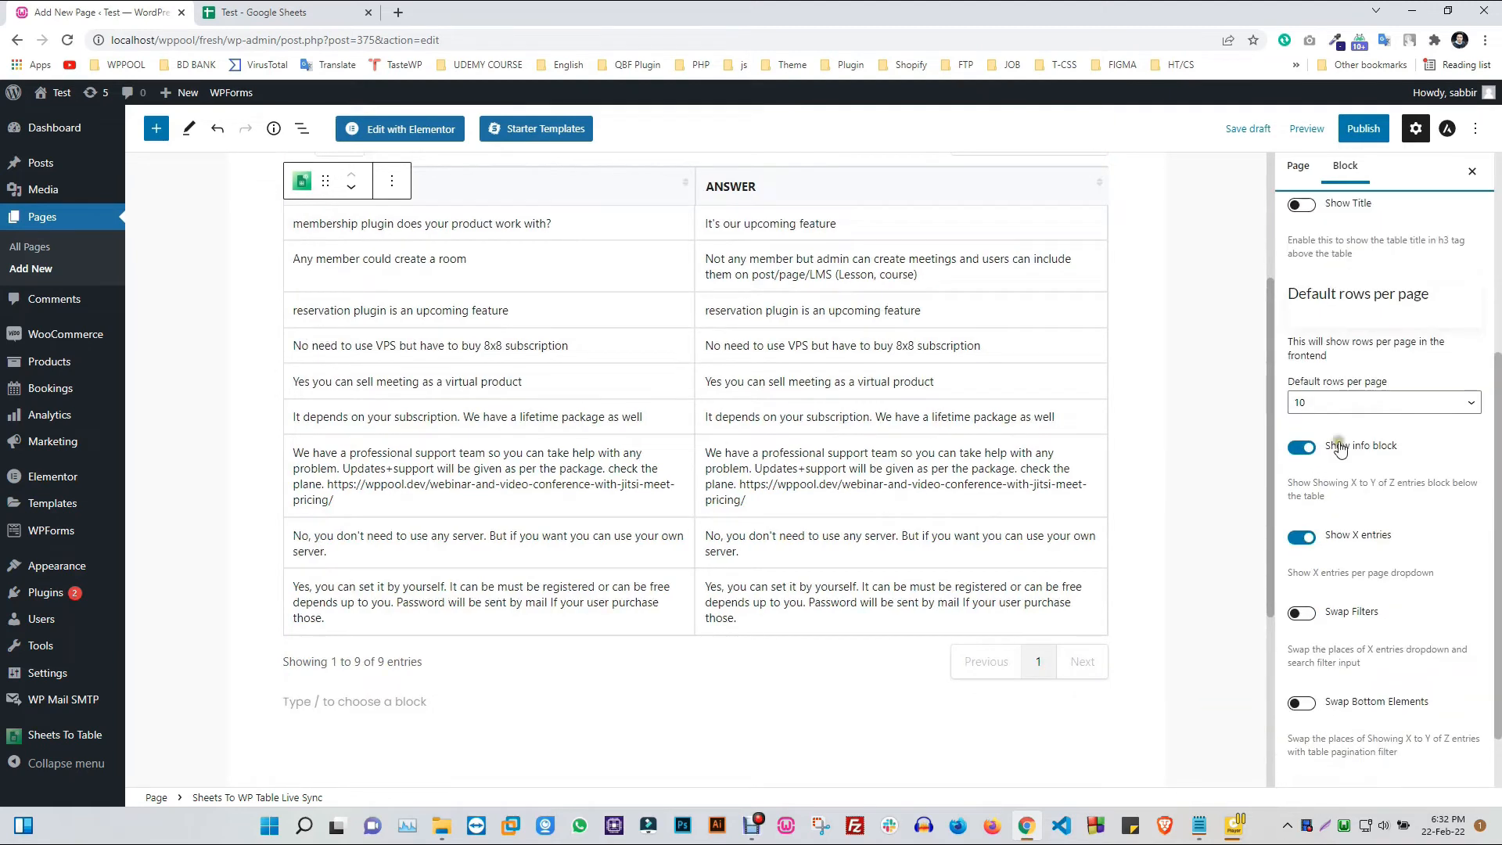
pyautogui.click(1381, 403)
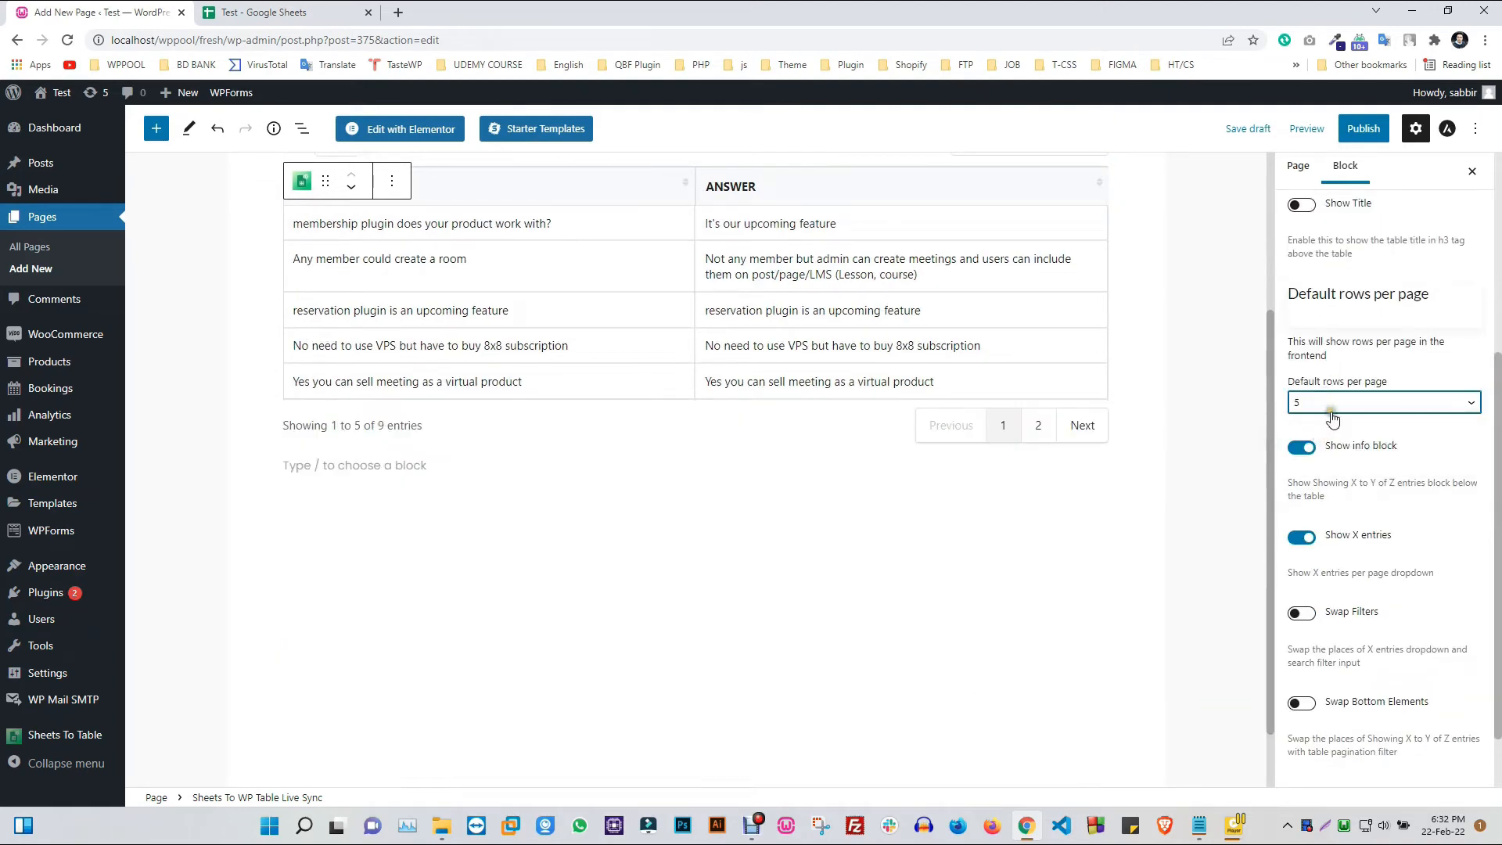
pyautogui.click(1381, 402)
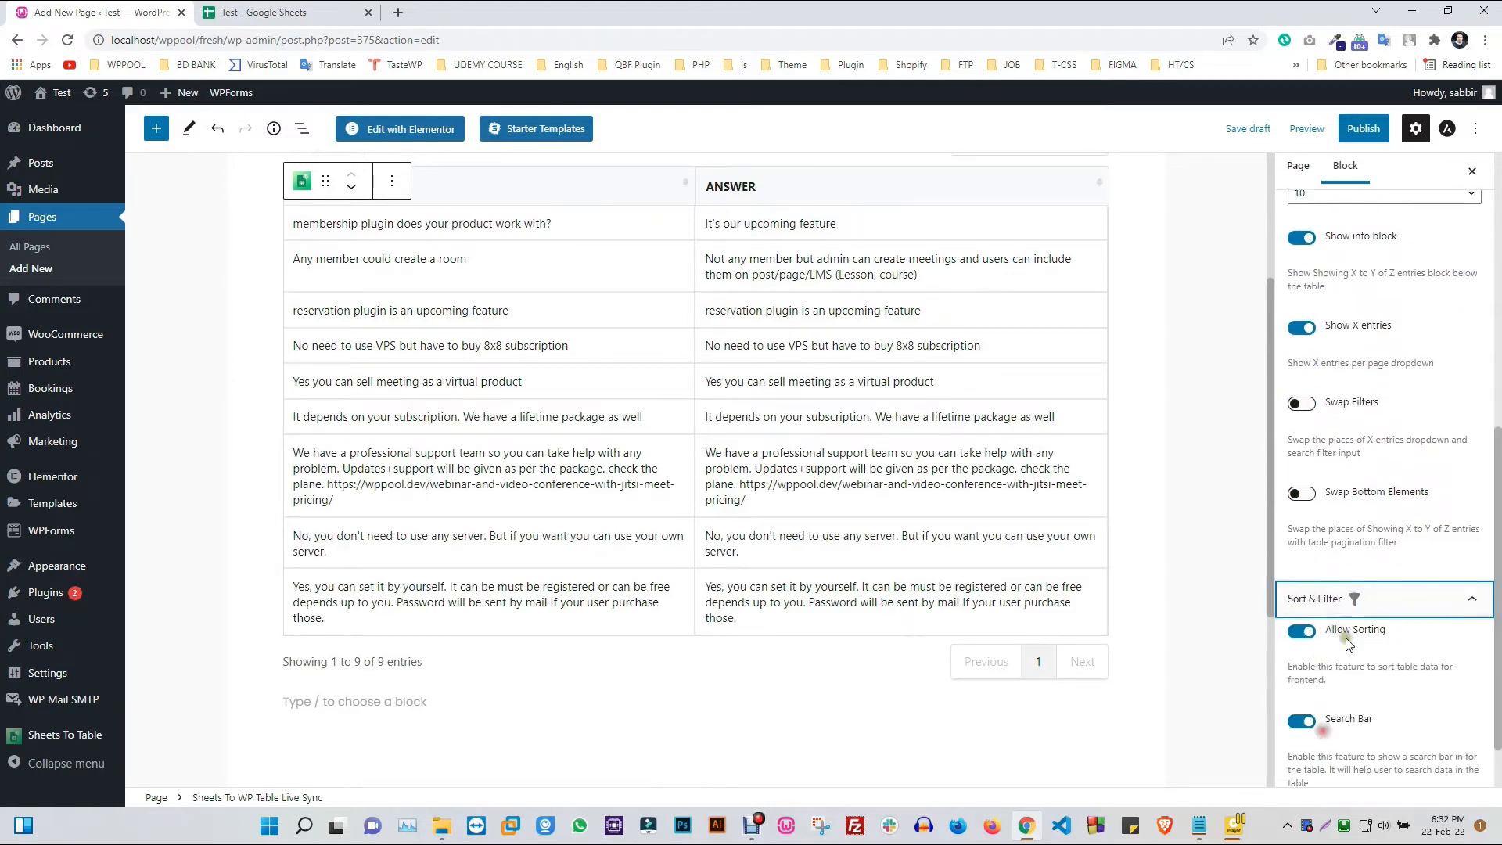
pyautogui.scroll(-3)
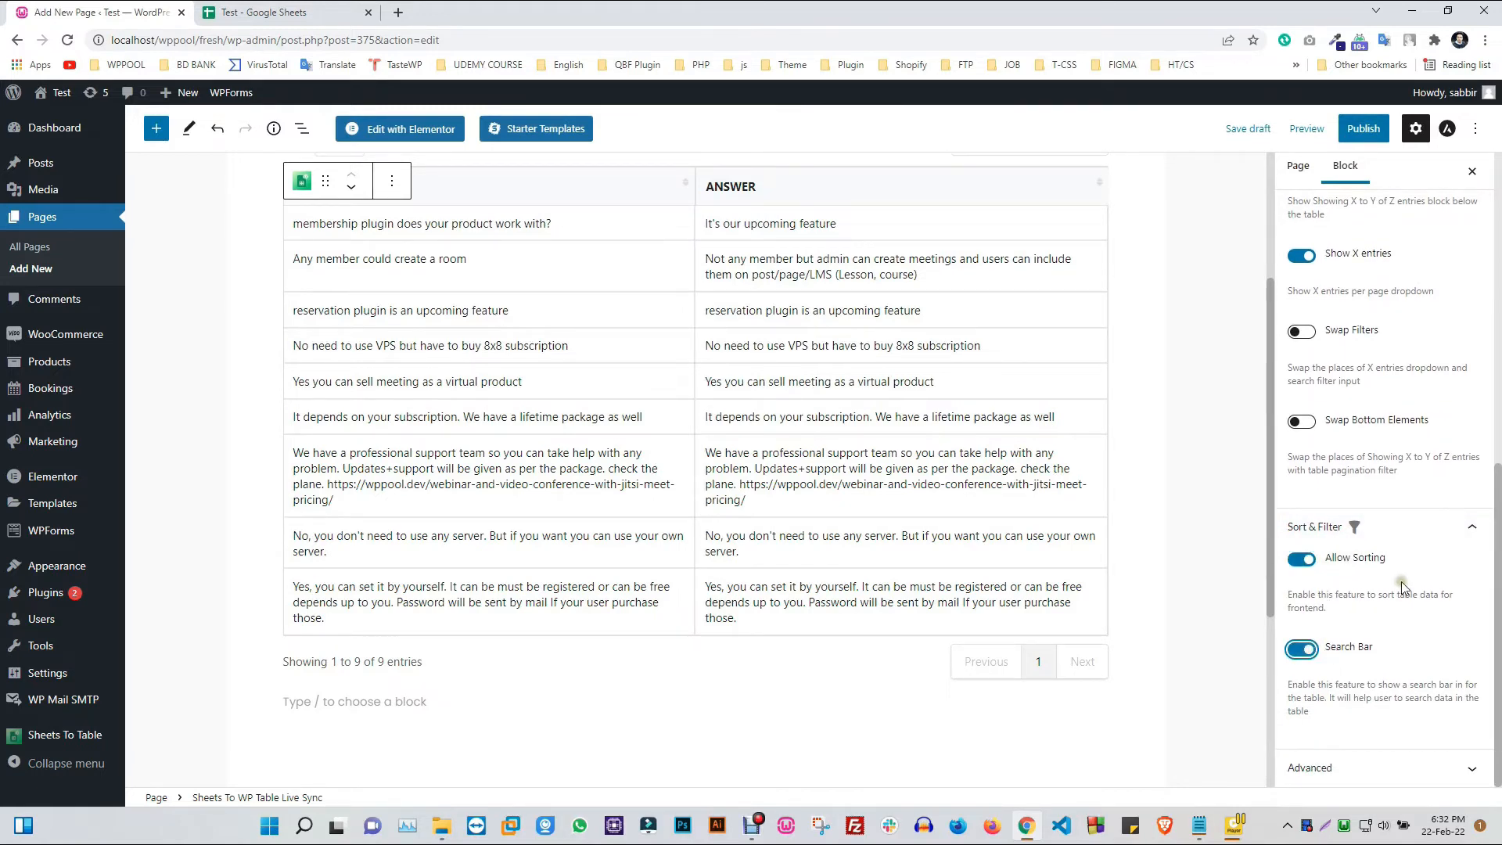
pyautogui.click(1361, 127)
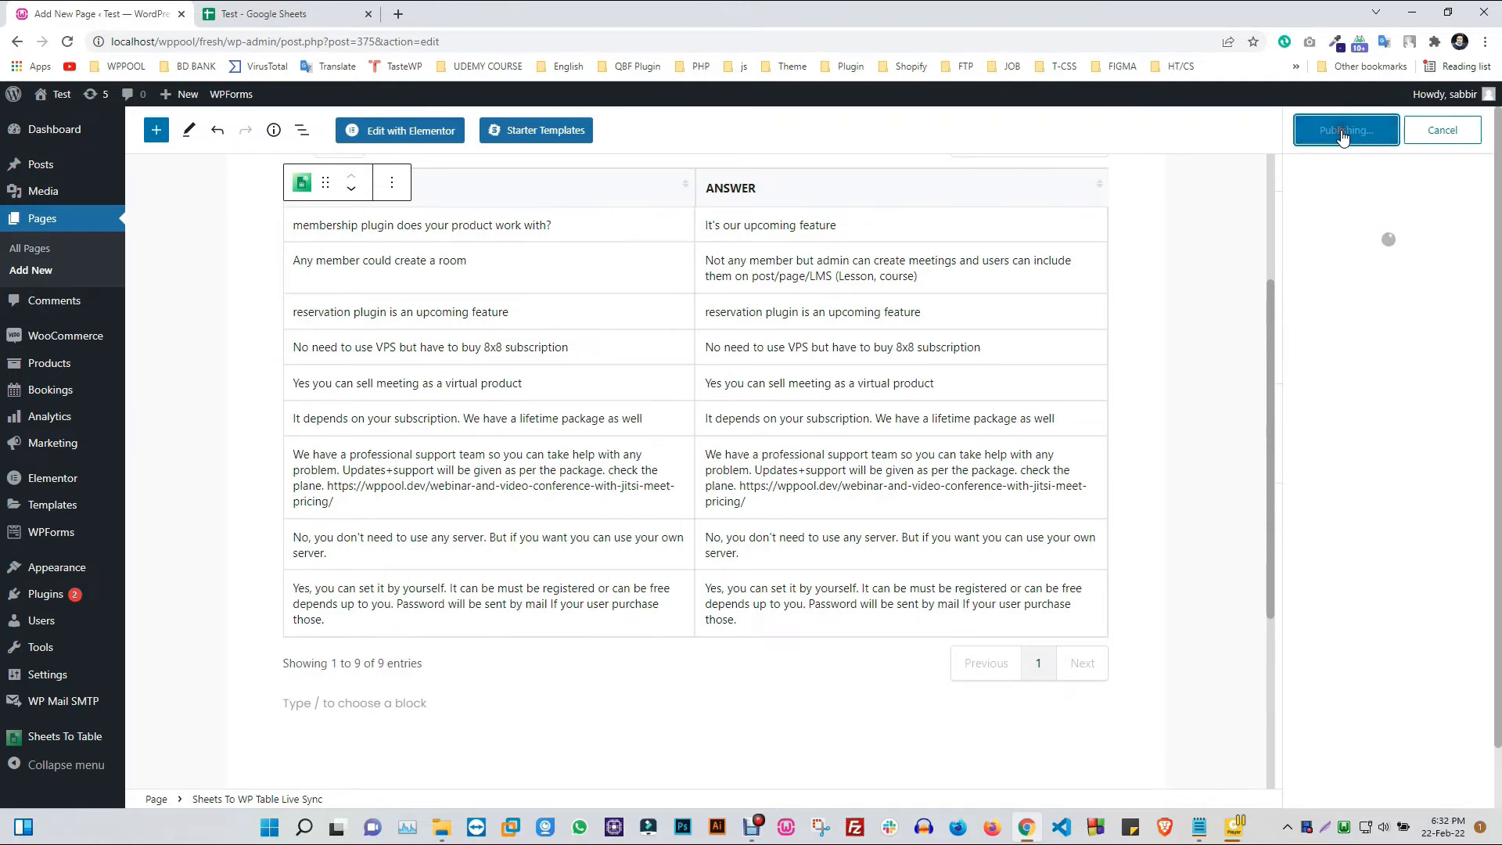
pyautogui.click(1345, 130)
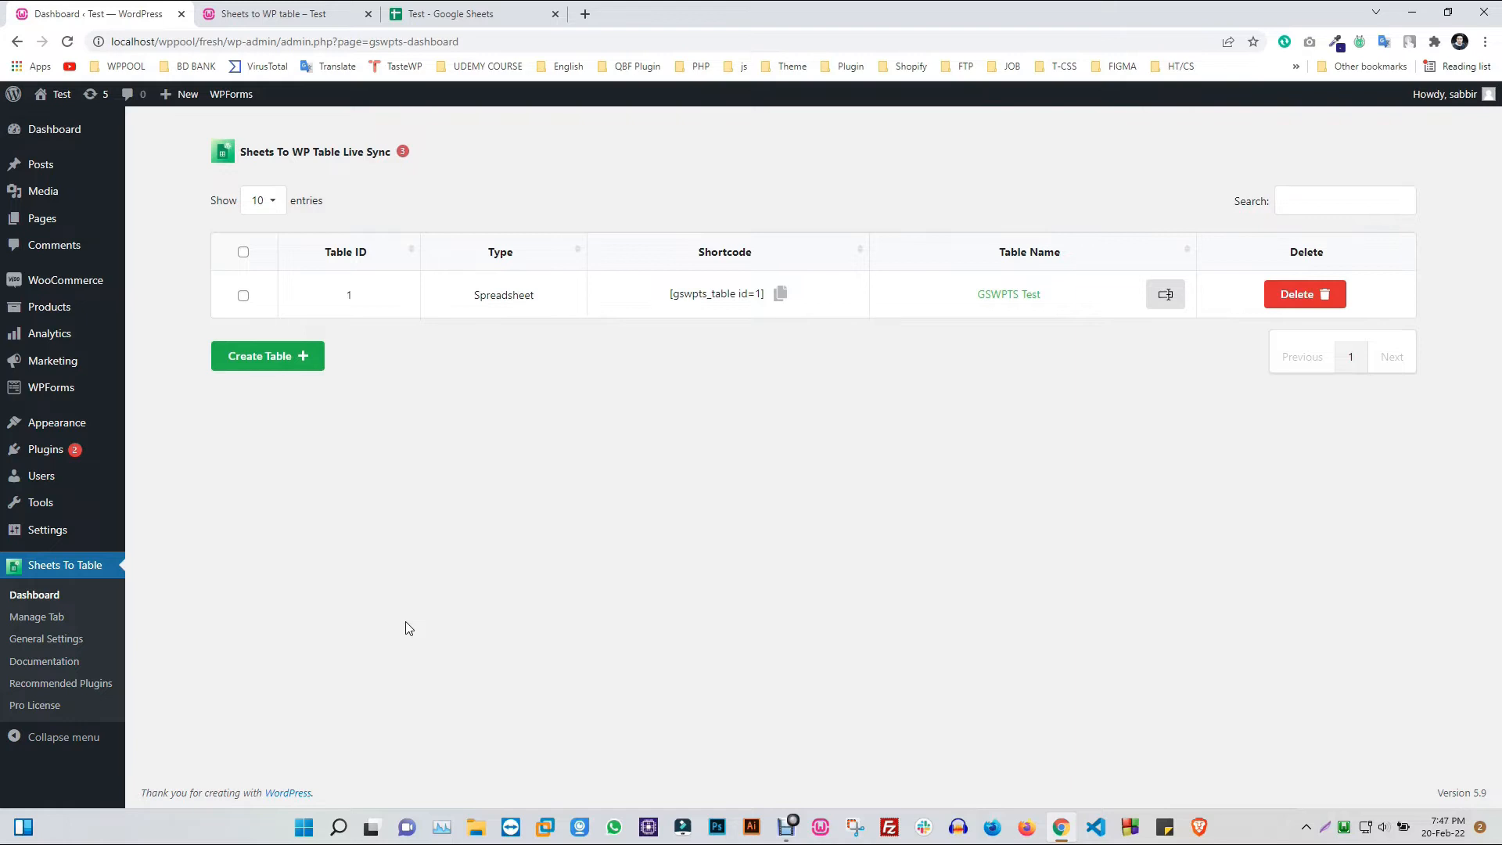
pyautogui.moveTo(40, 217)
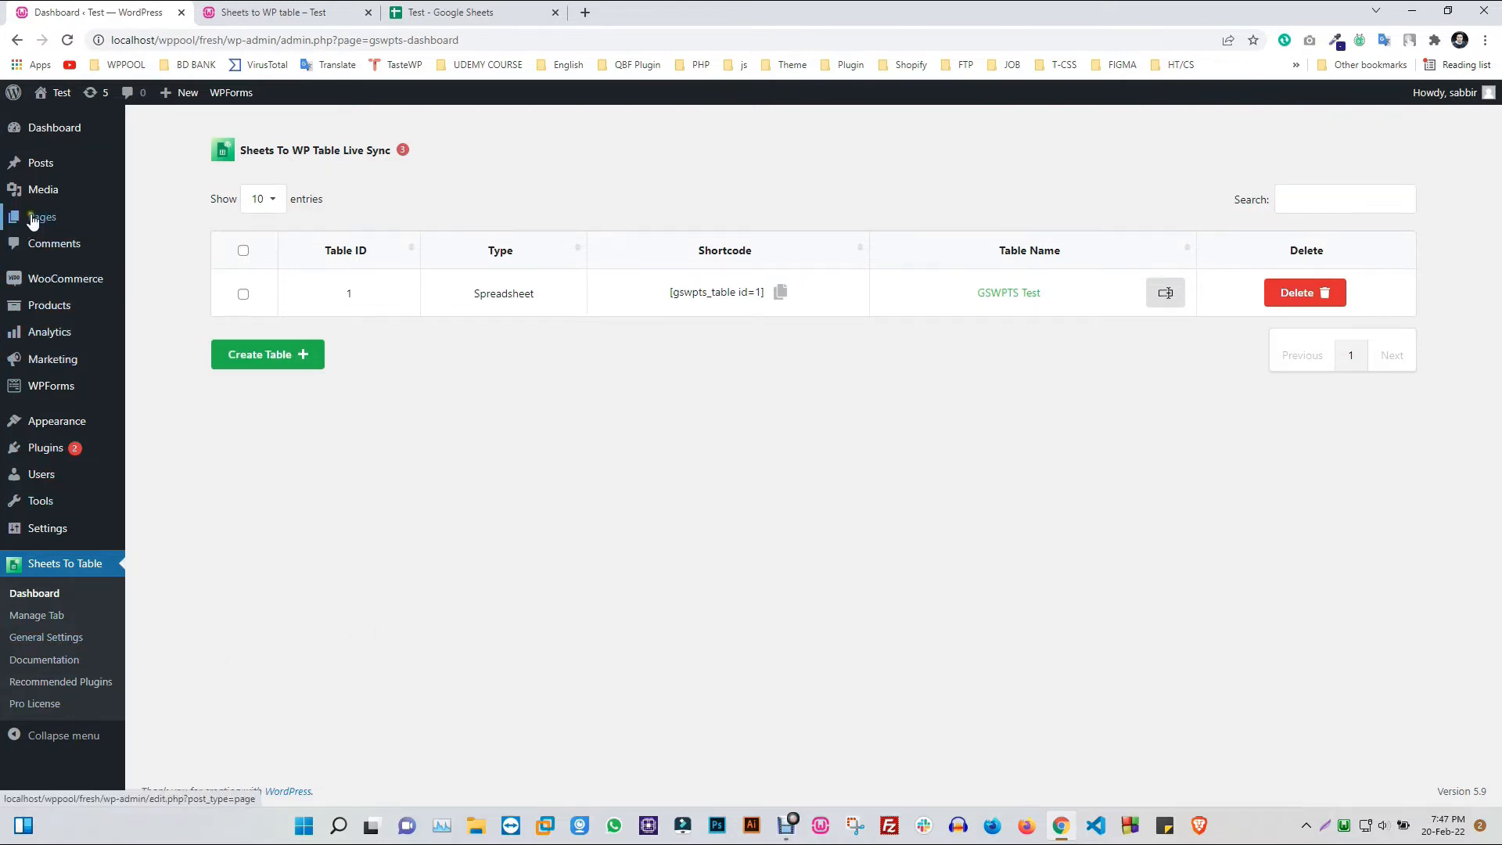
# Create a second new page titled 'Create table from page'
pyautogui.click(41, 216)
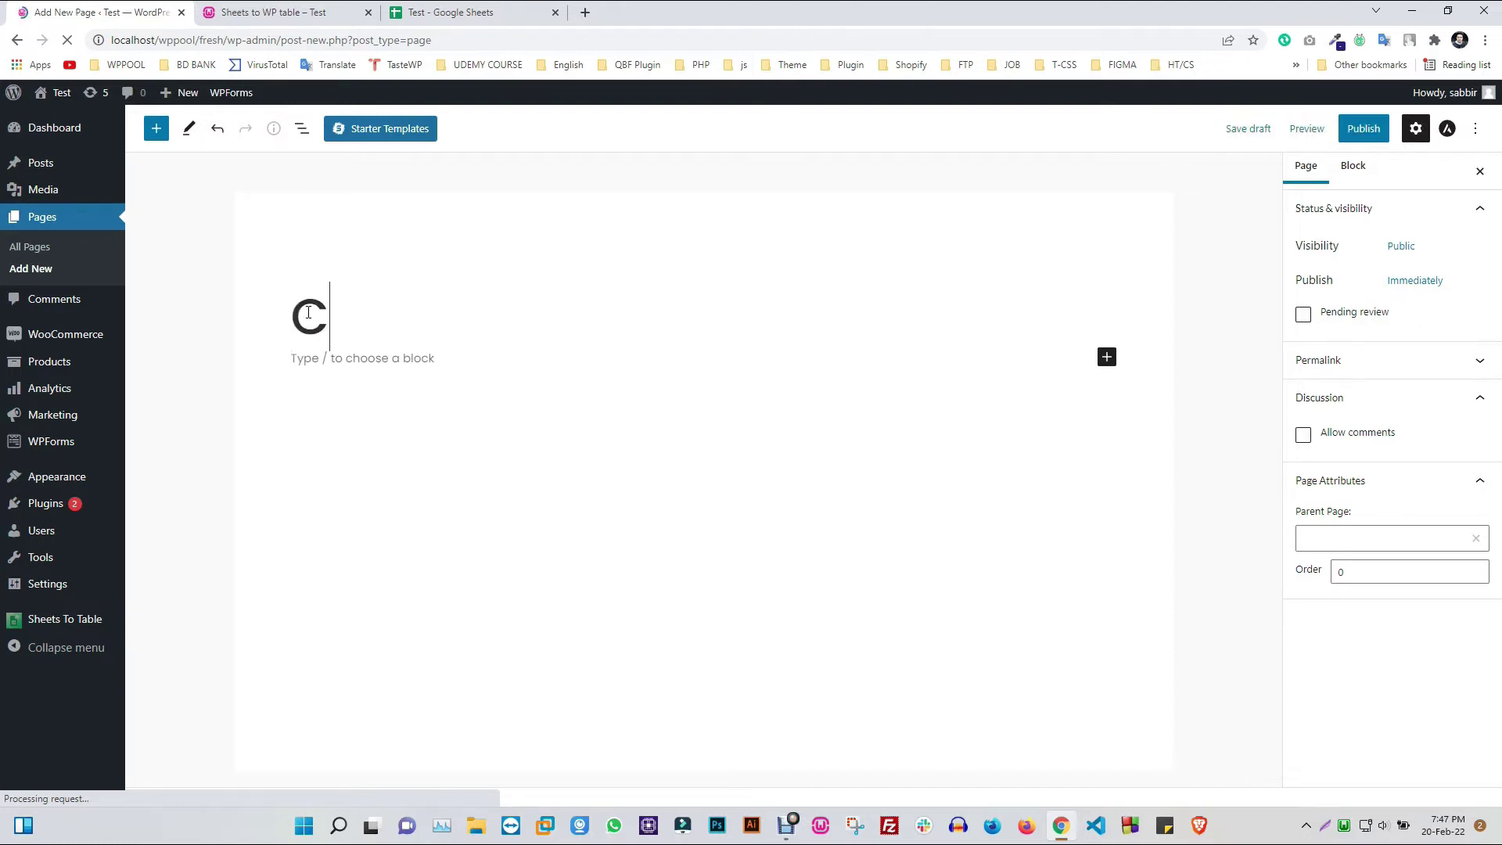
pyautogui.write('Create table f')
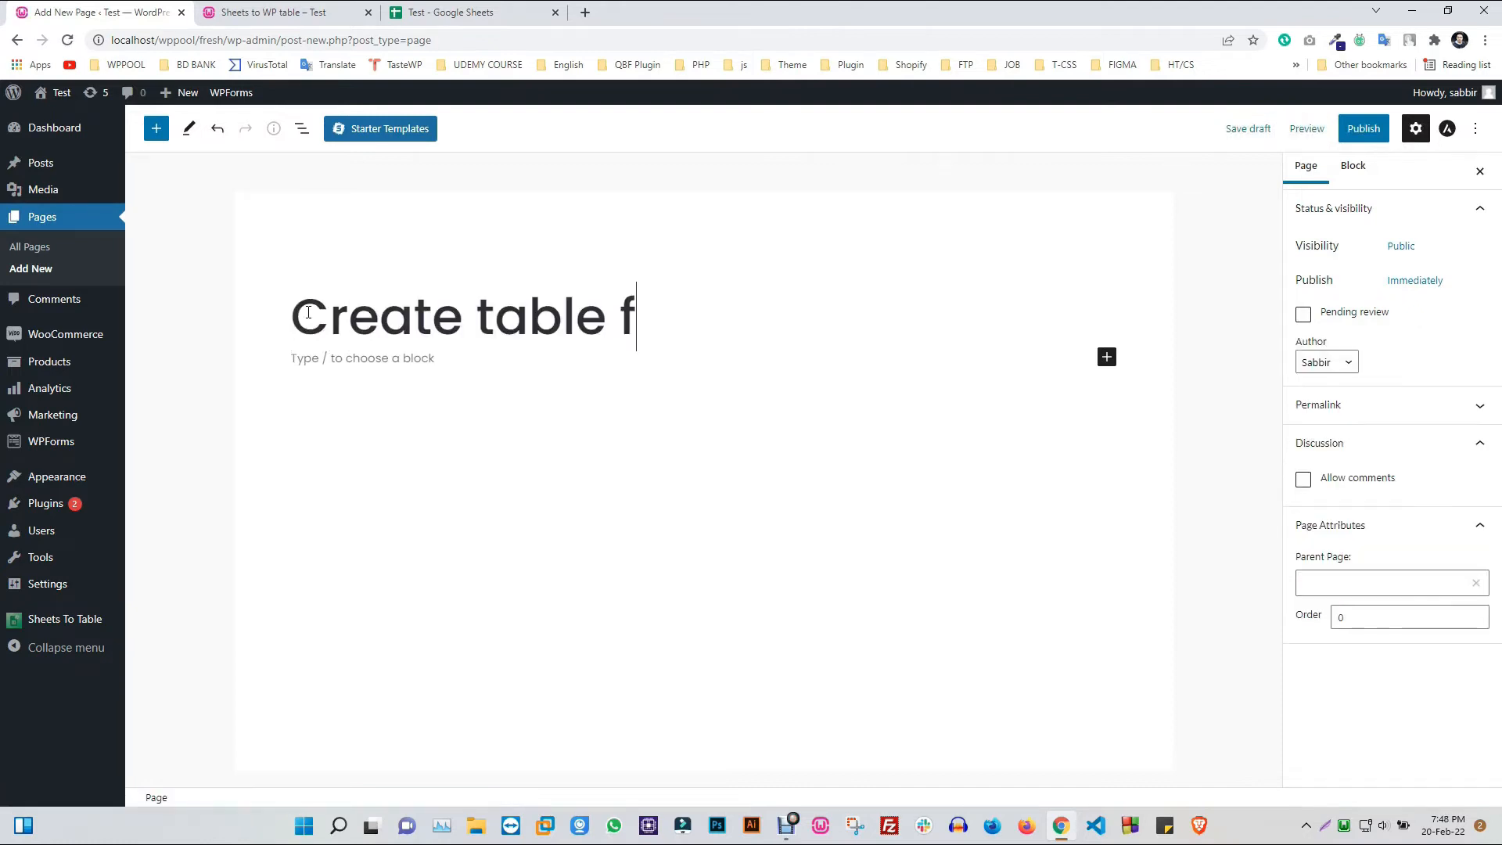
pyautogui.write('rom page')
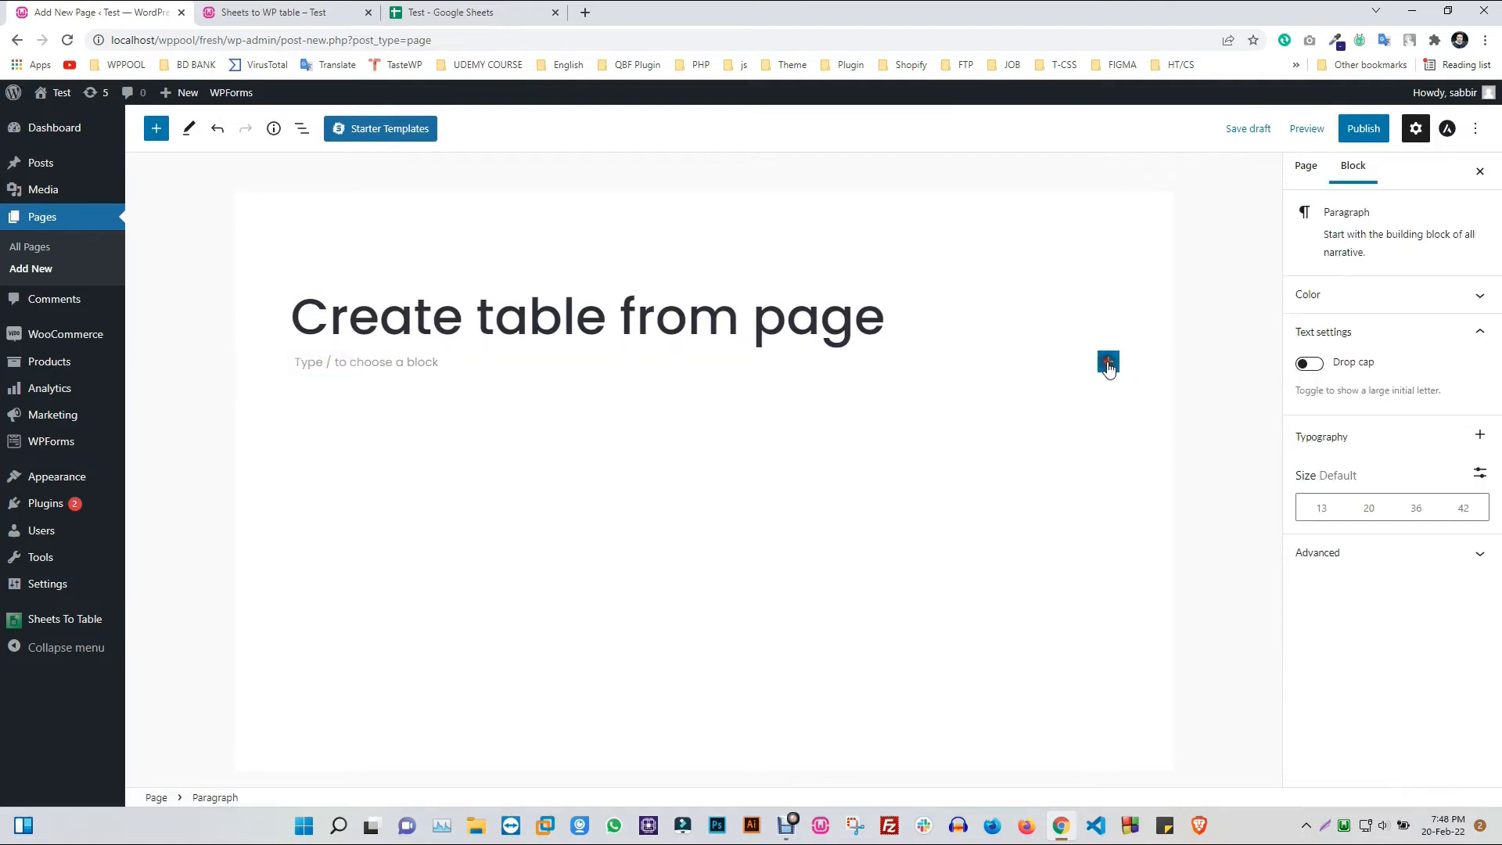
# Insert a Sheets To WP Table Live Sync block creating a new table named GSWPTS Table name
pyautogui.click(1108, 361)
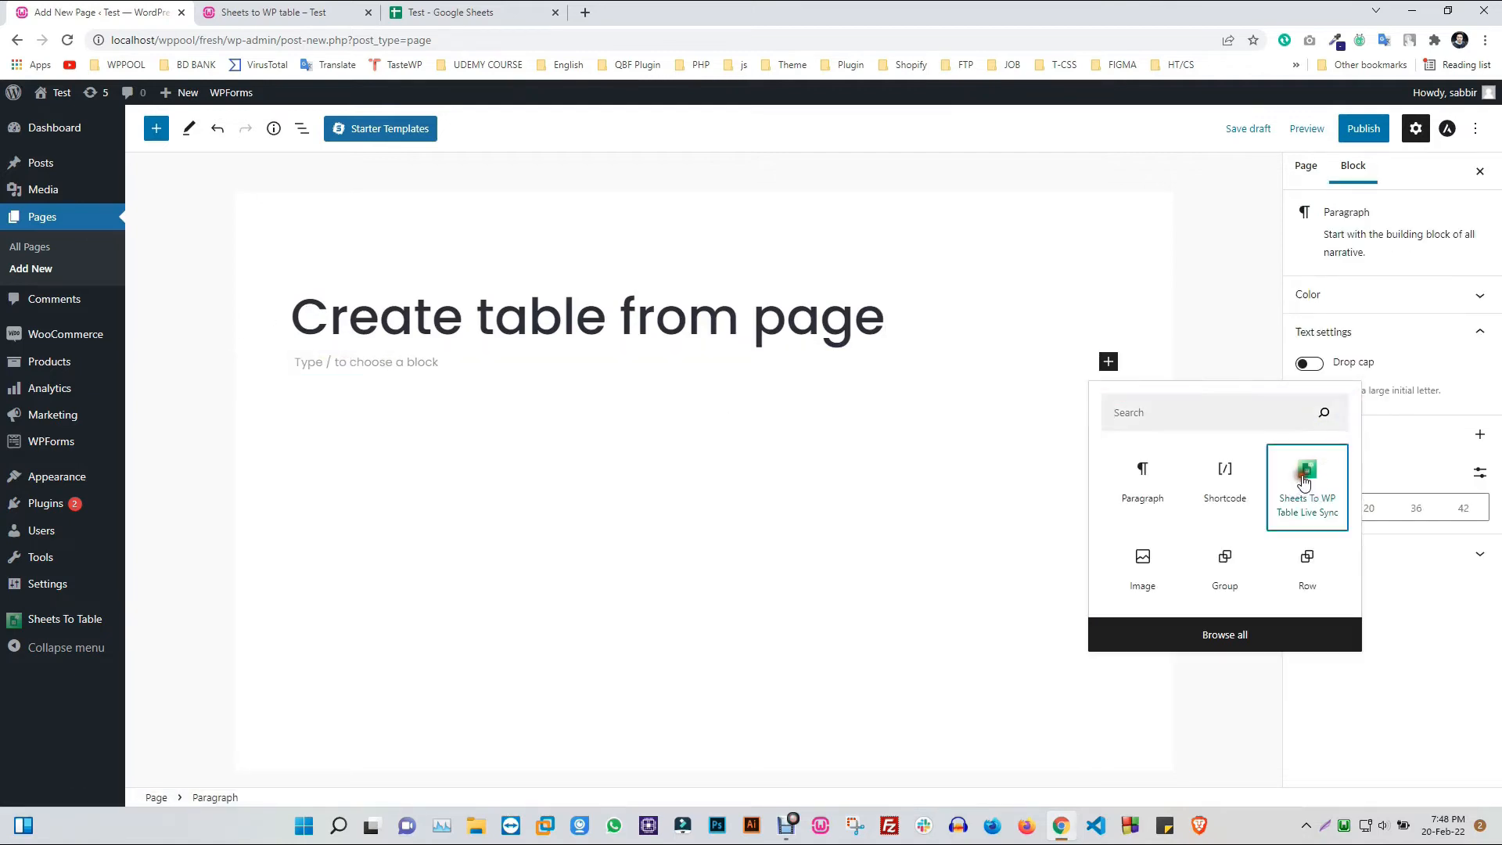
pyautogui.click(1305, 483)
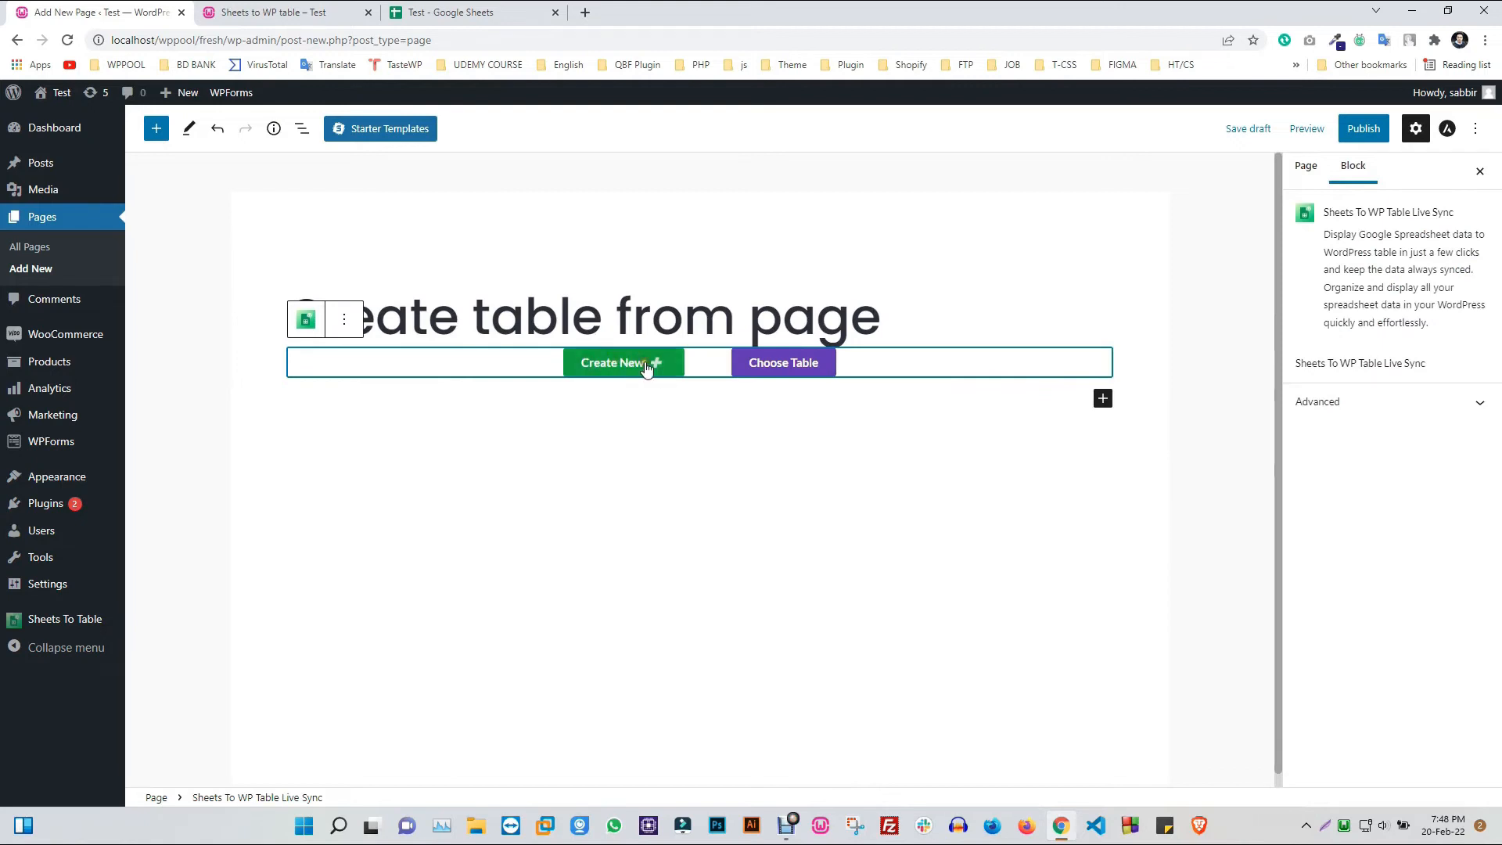
pyautogui.click(614, 362)
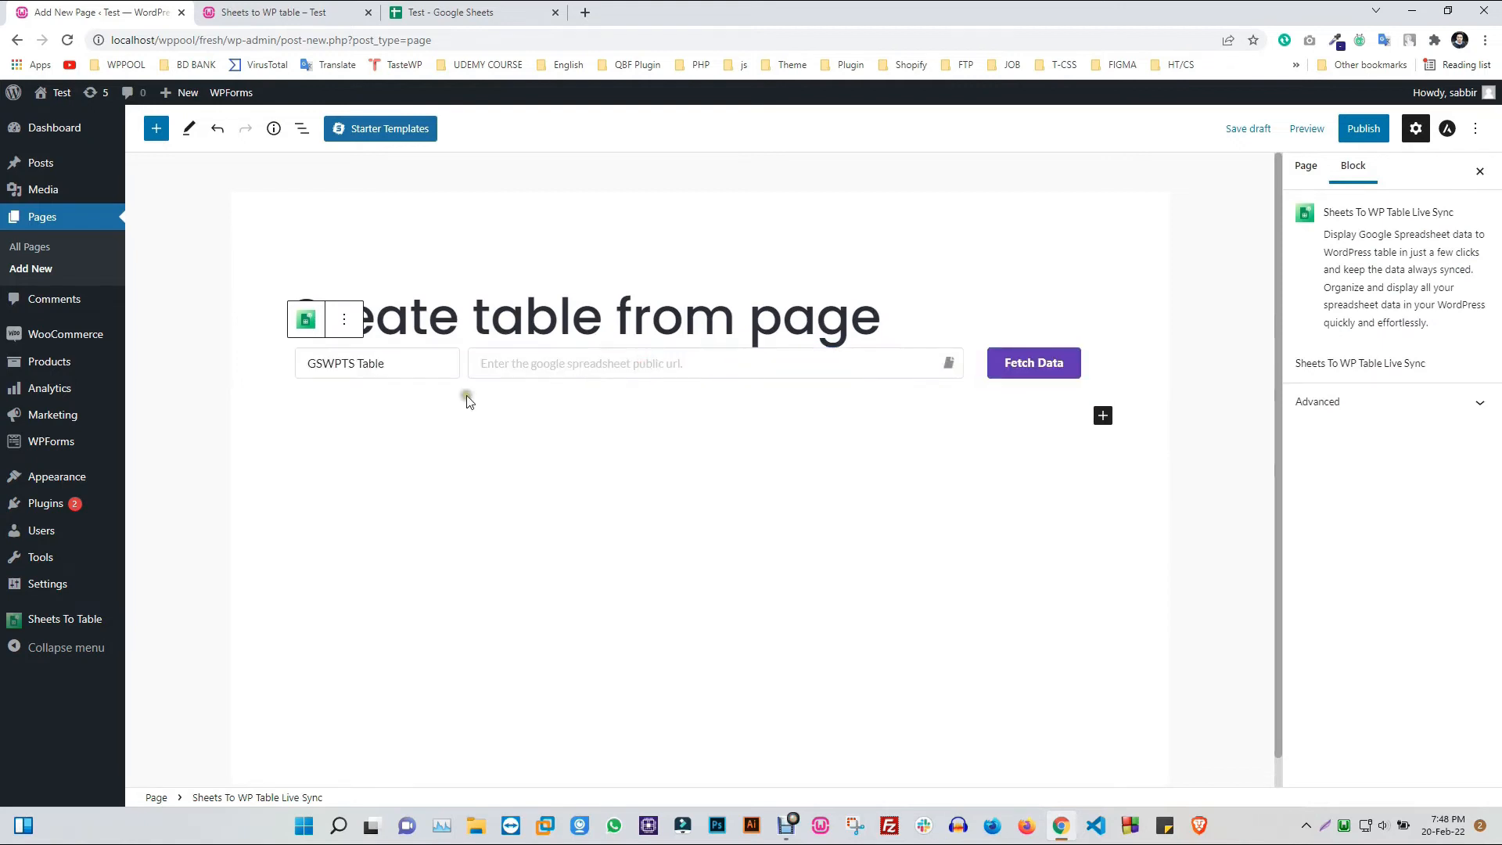
pyautogui.write('name')
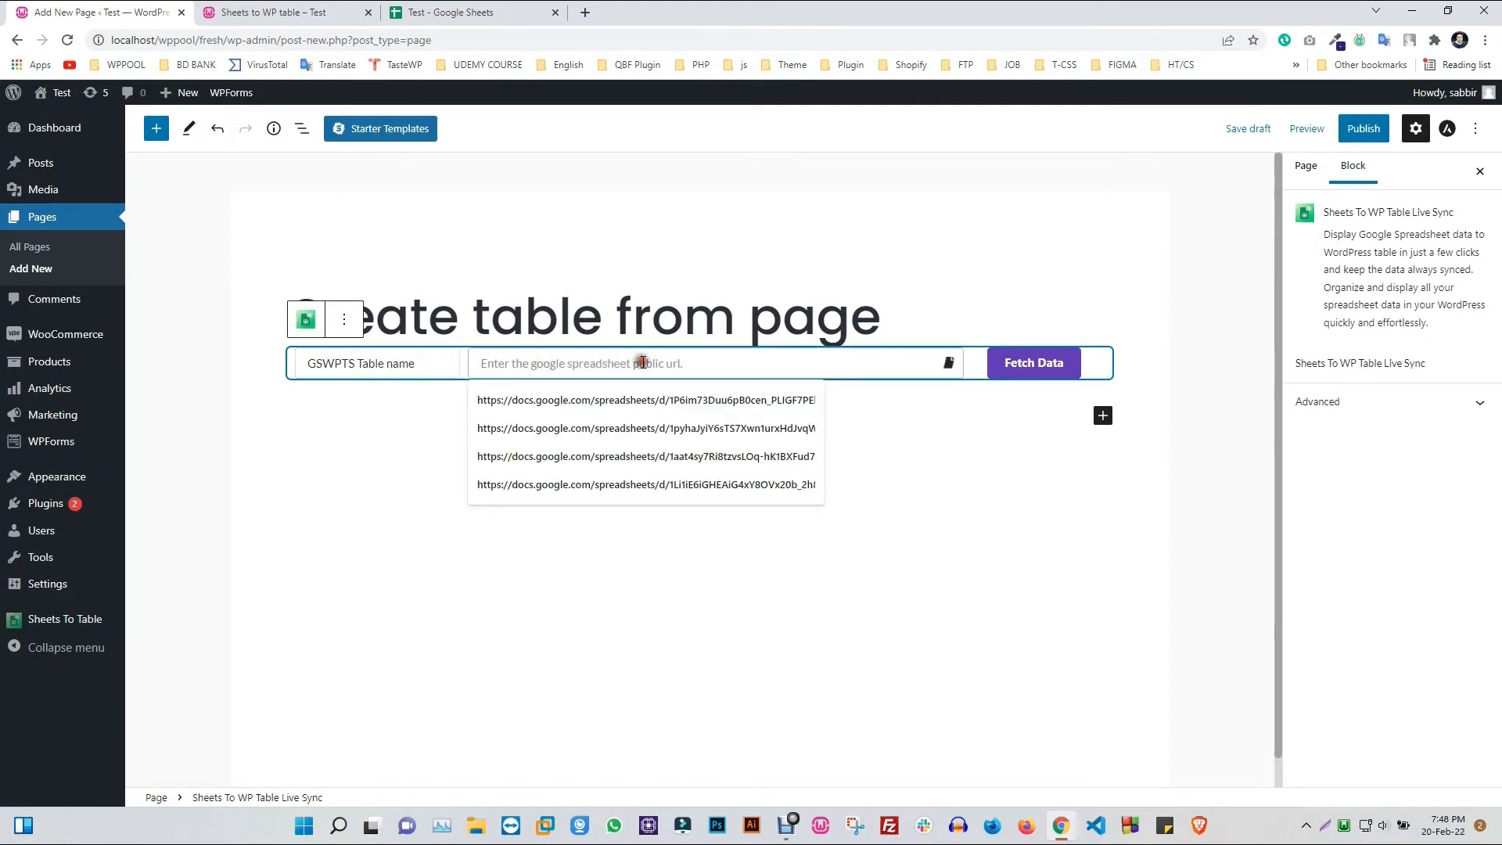
pyautogui.click(469, 14)
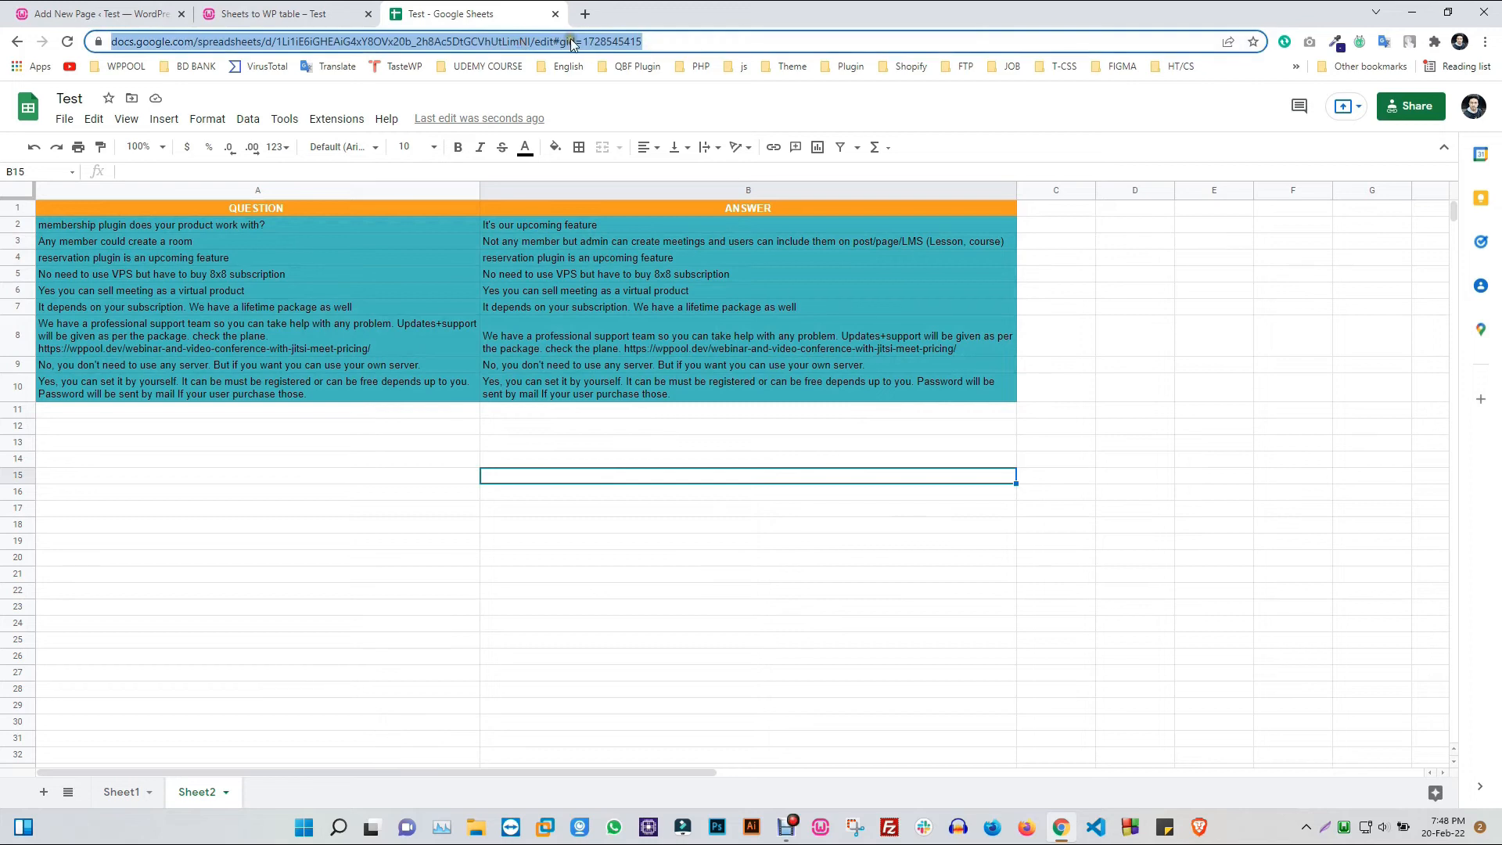
pyautogui.moveTo(279, 14)
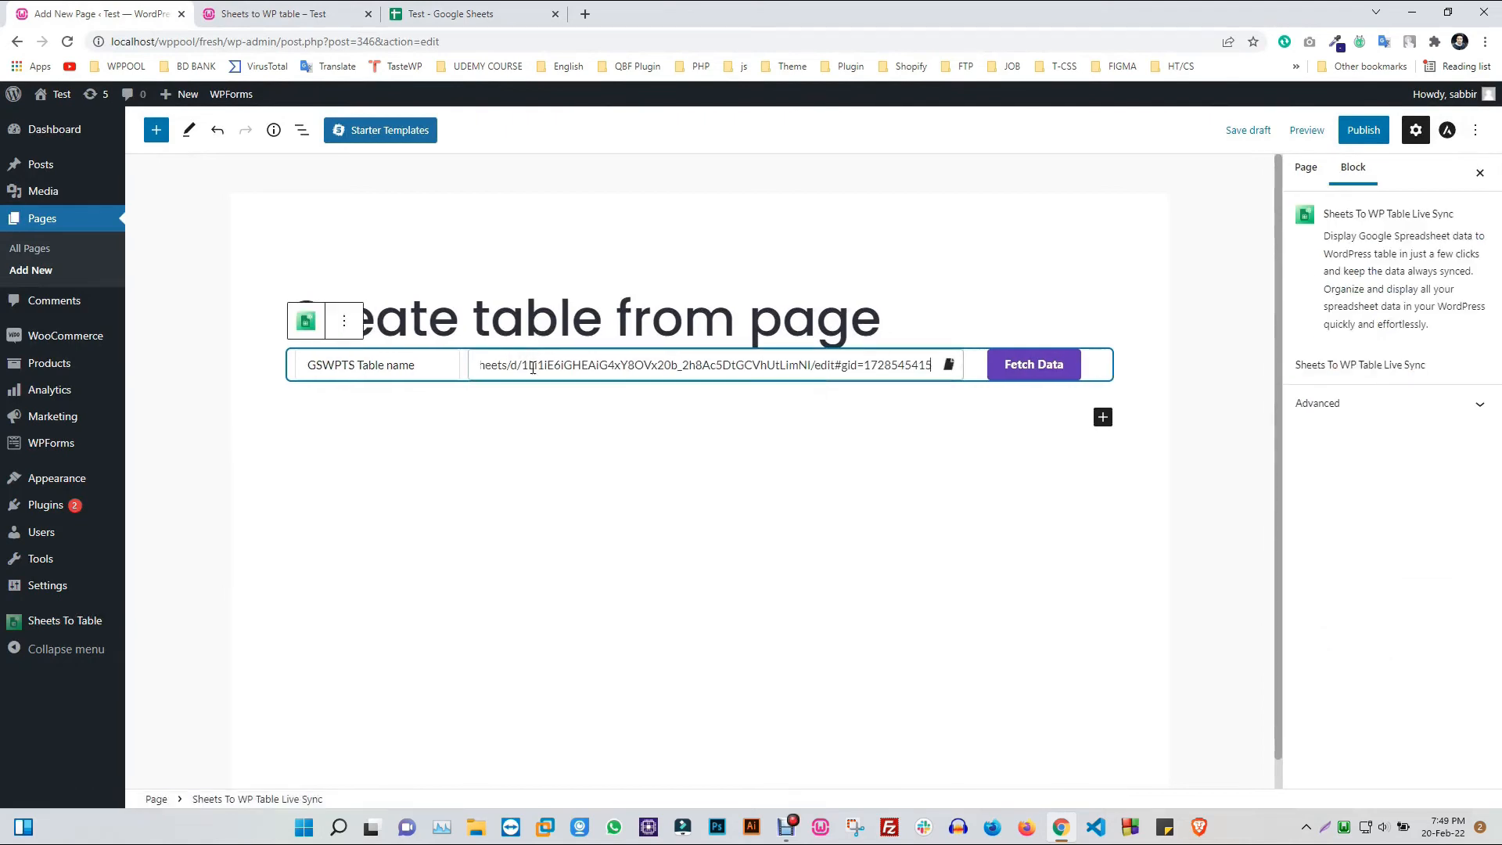
pyautogui.moveTo(1032, 372)
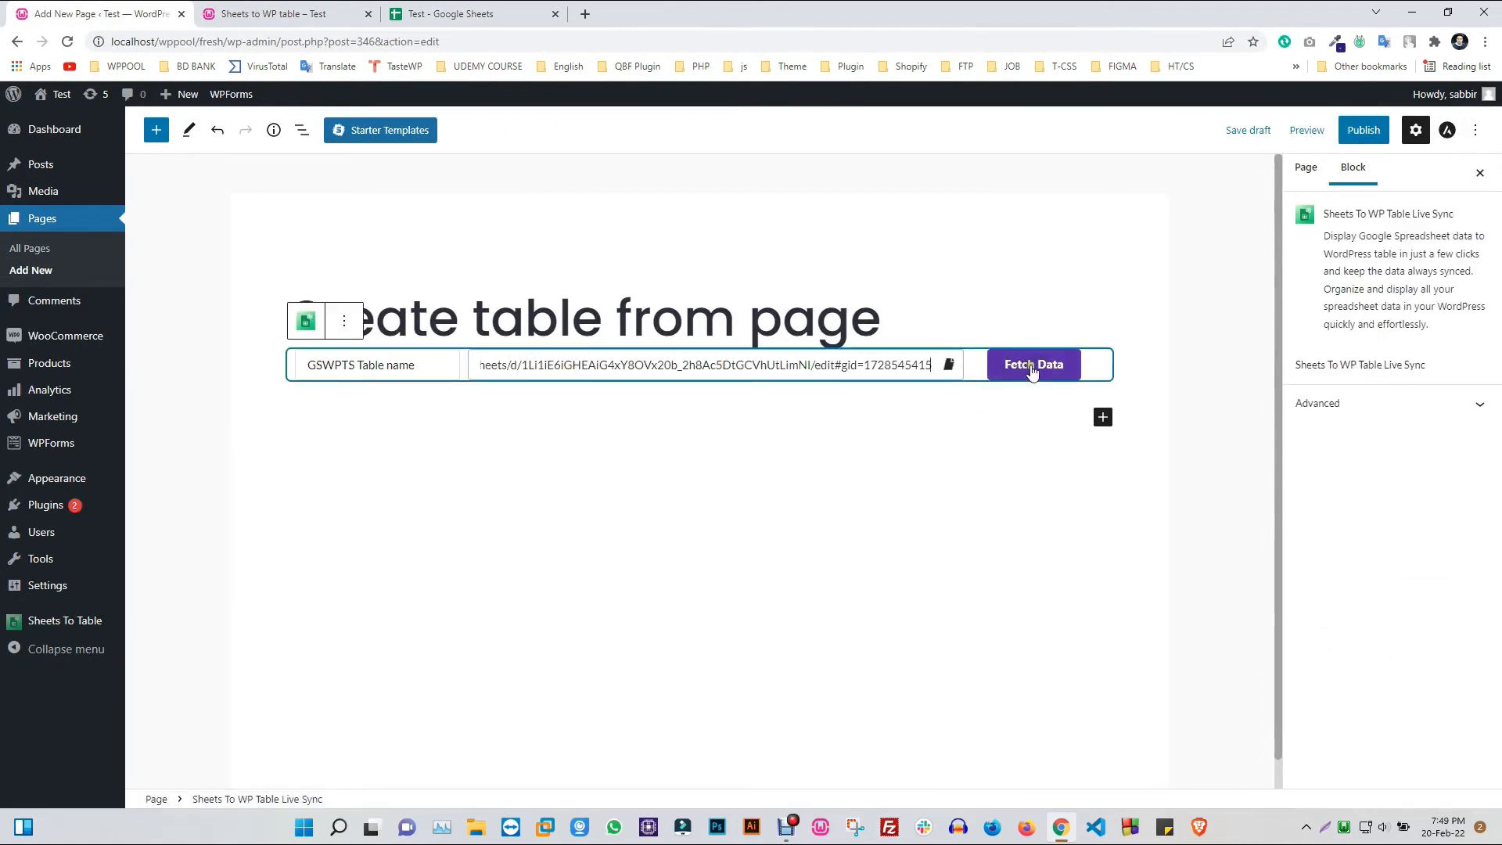
# Fetch the sheet data into the block, publish the page, and view it on the site
pyautogui.click(1035, 364)
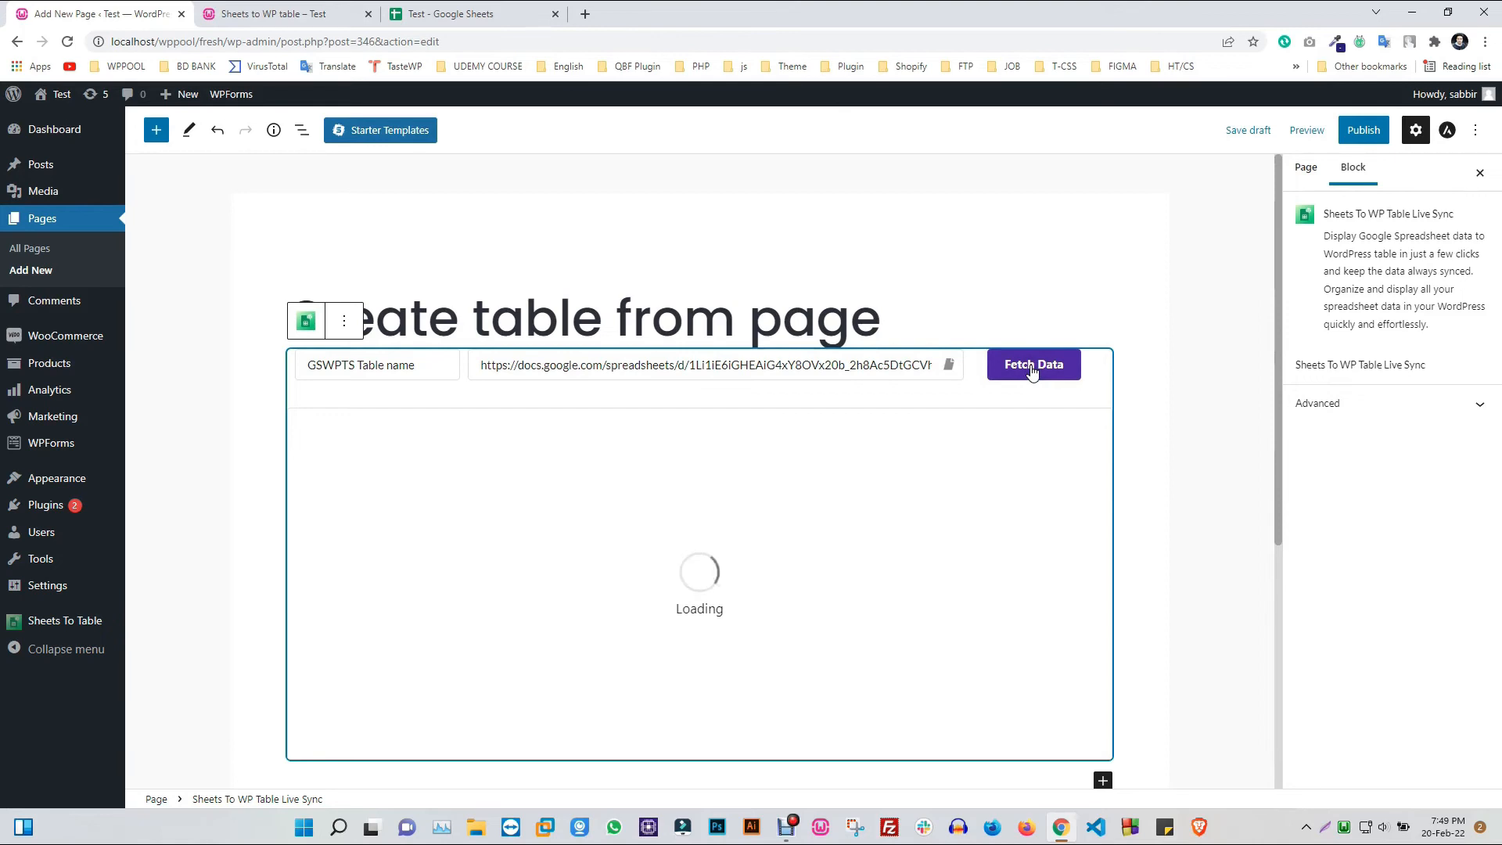
pyautogui.click(1034, 364)
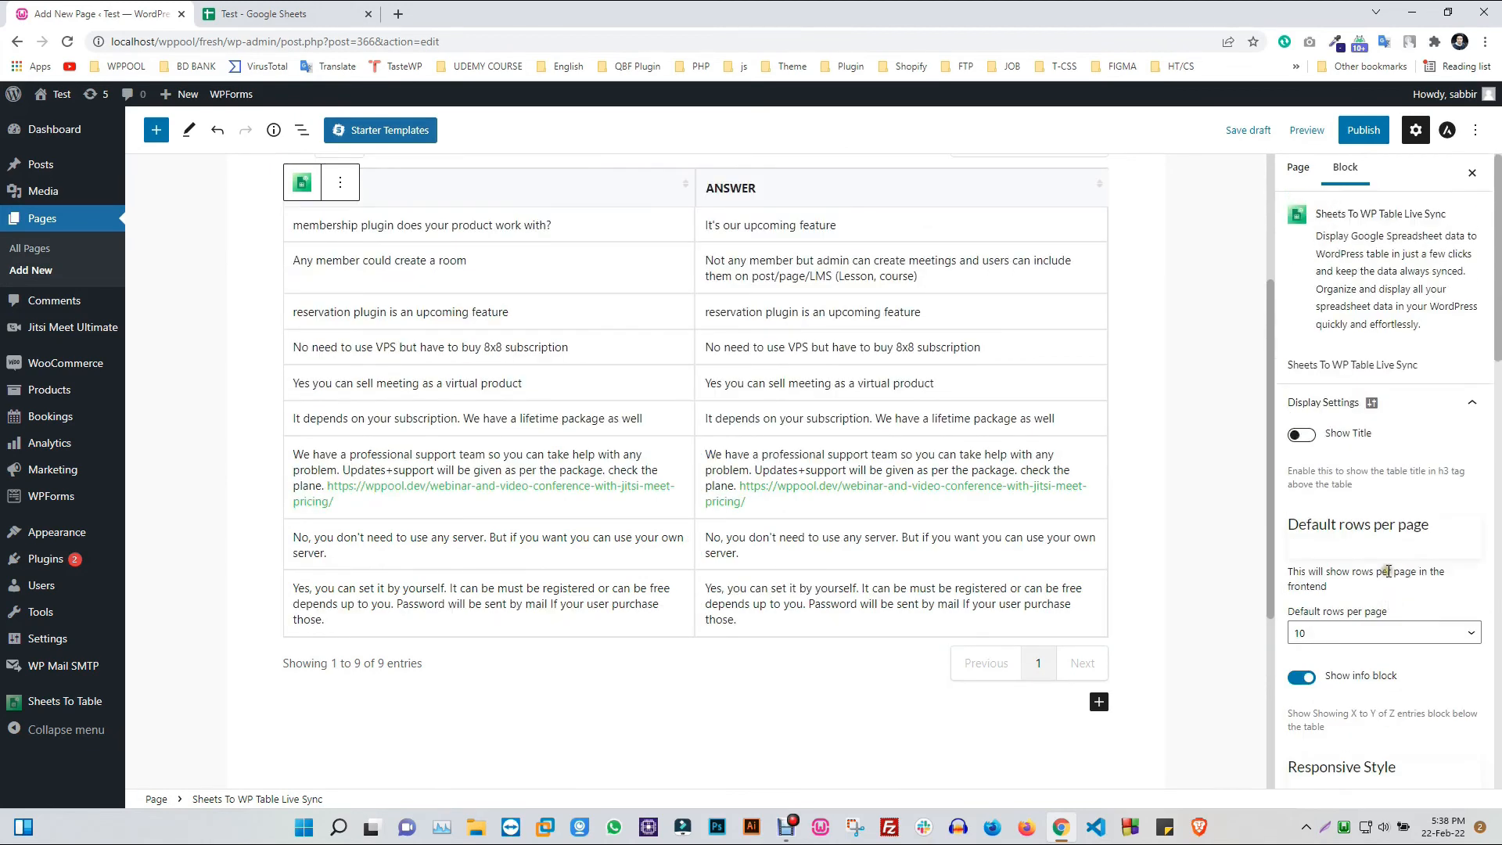
pyautogui.moveTo(1364, 130)
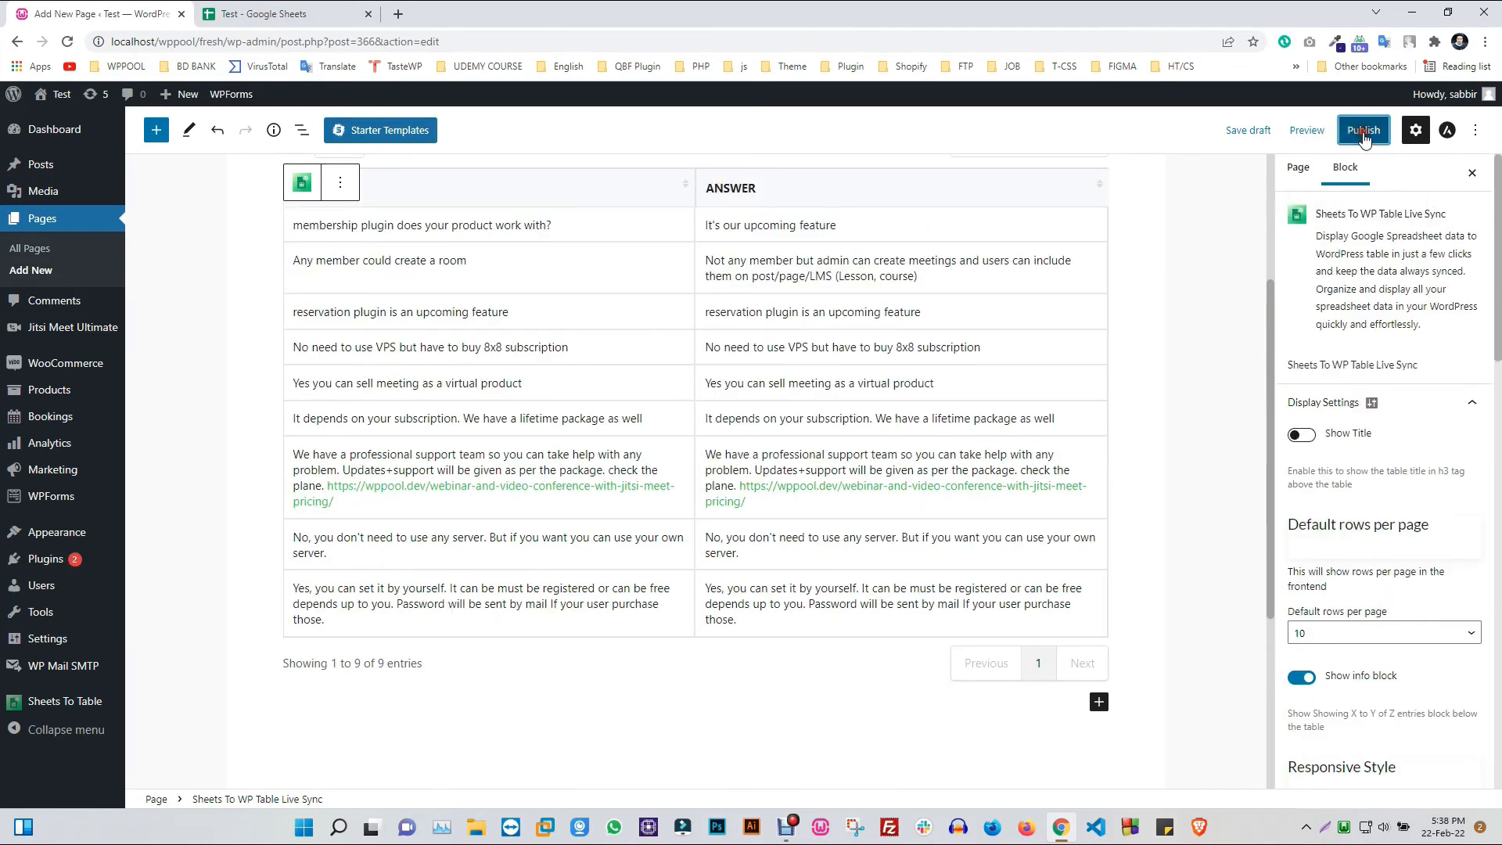
pyautogui.click(1363, 130)
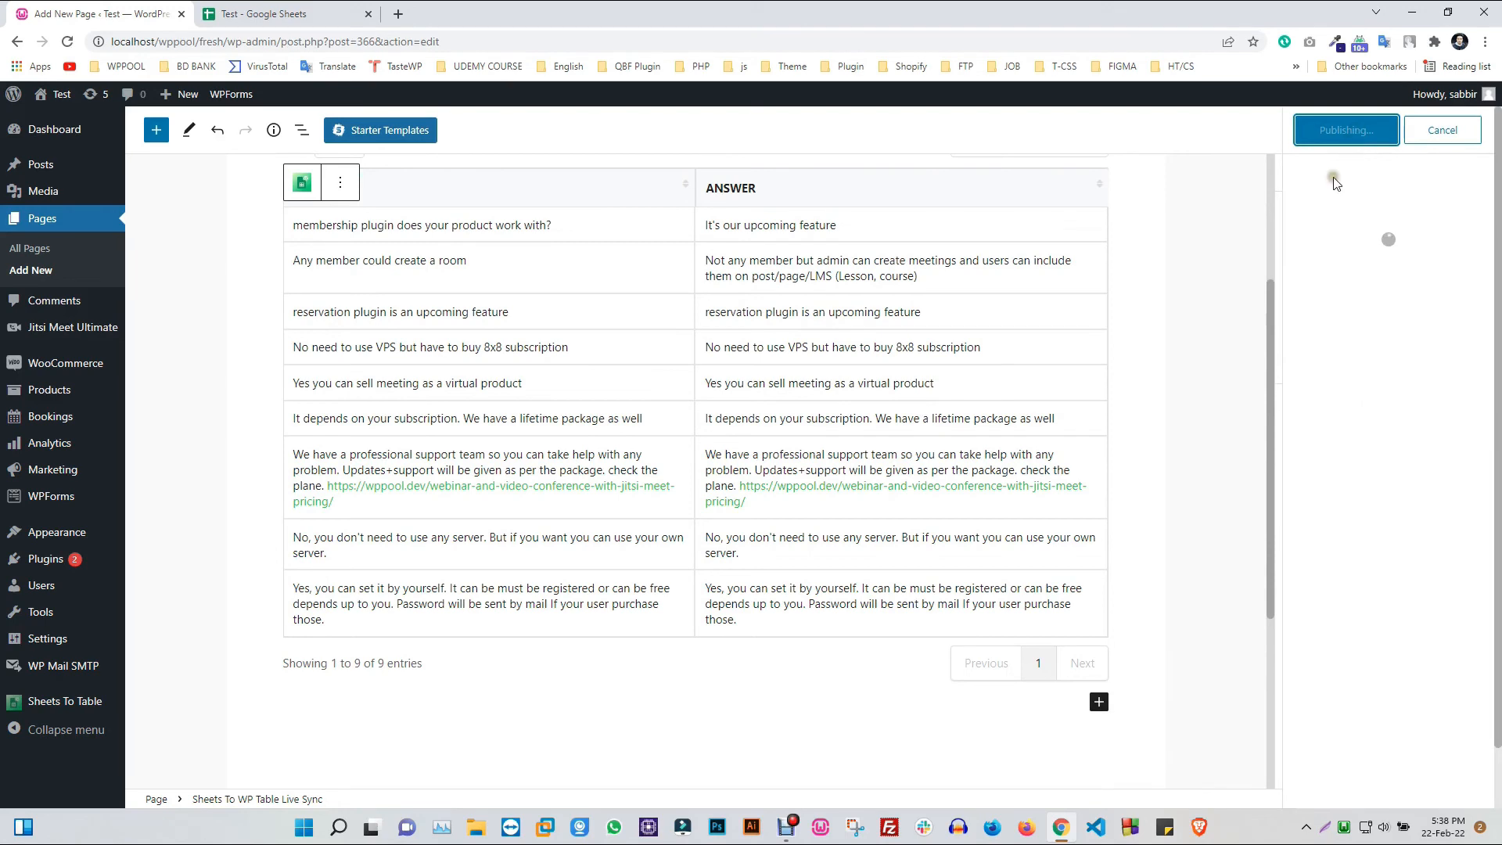
pyautogui.click(1345, 130)
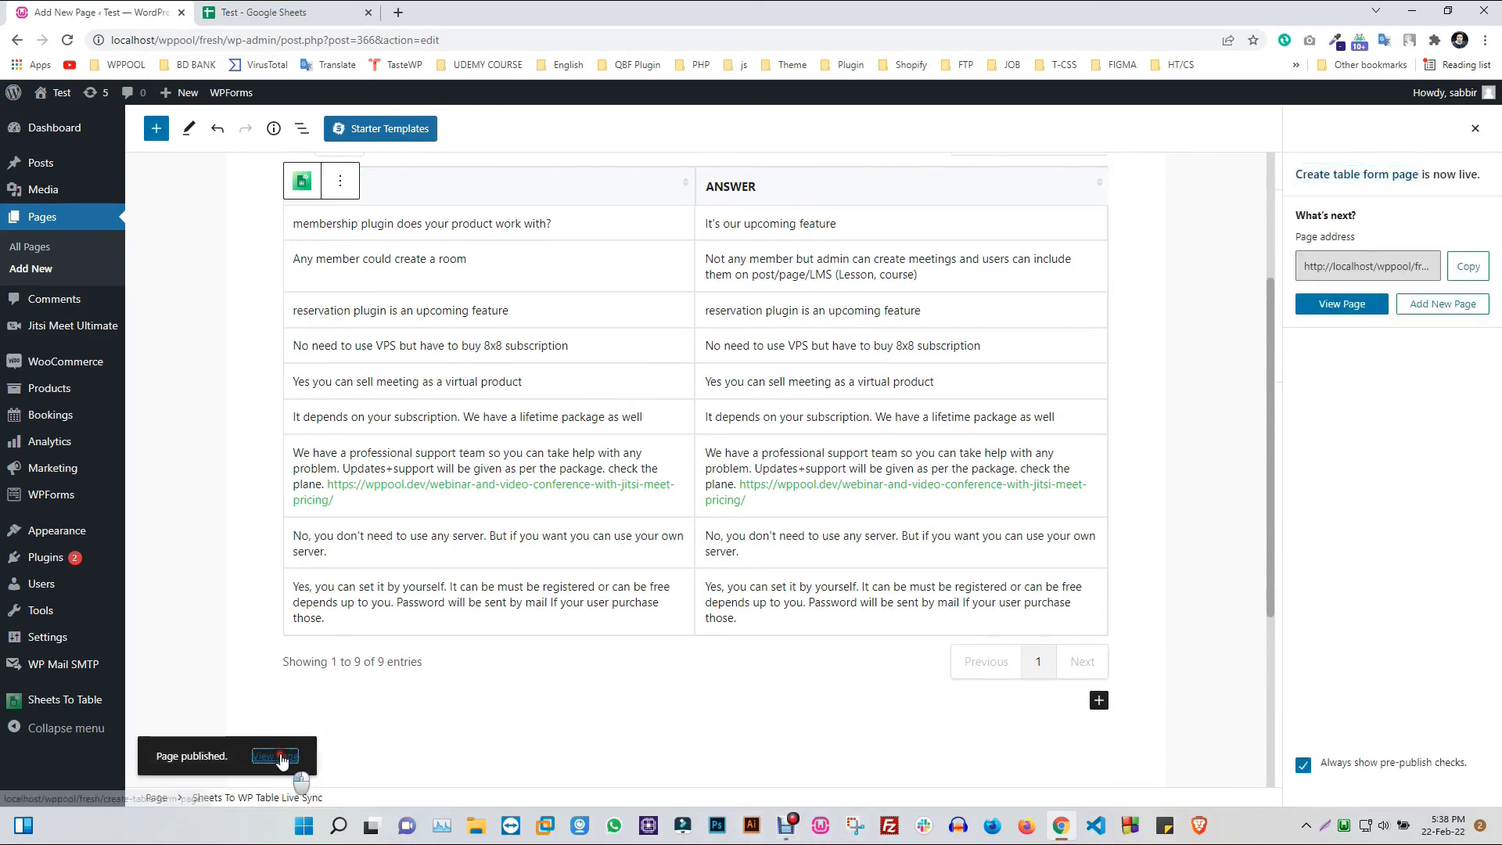
pyautogui.click(274, 755)
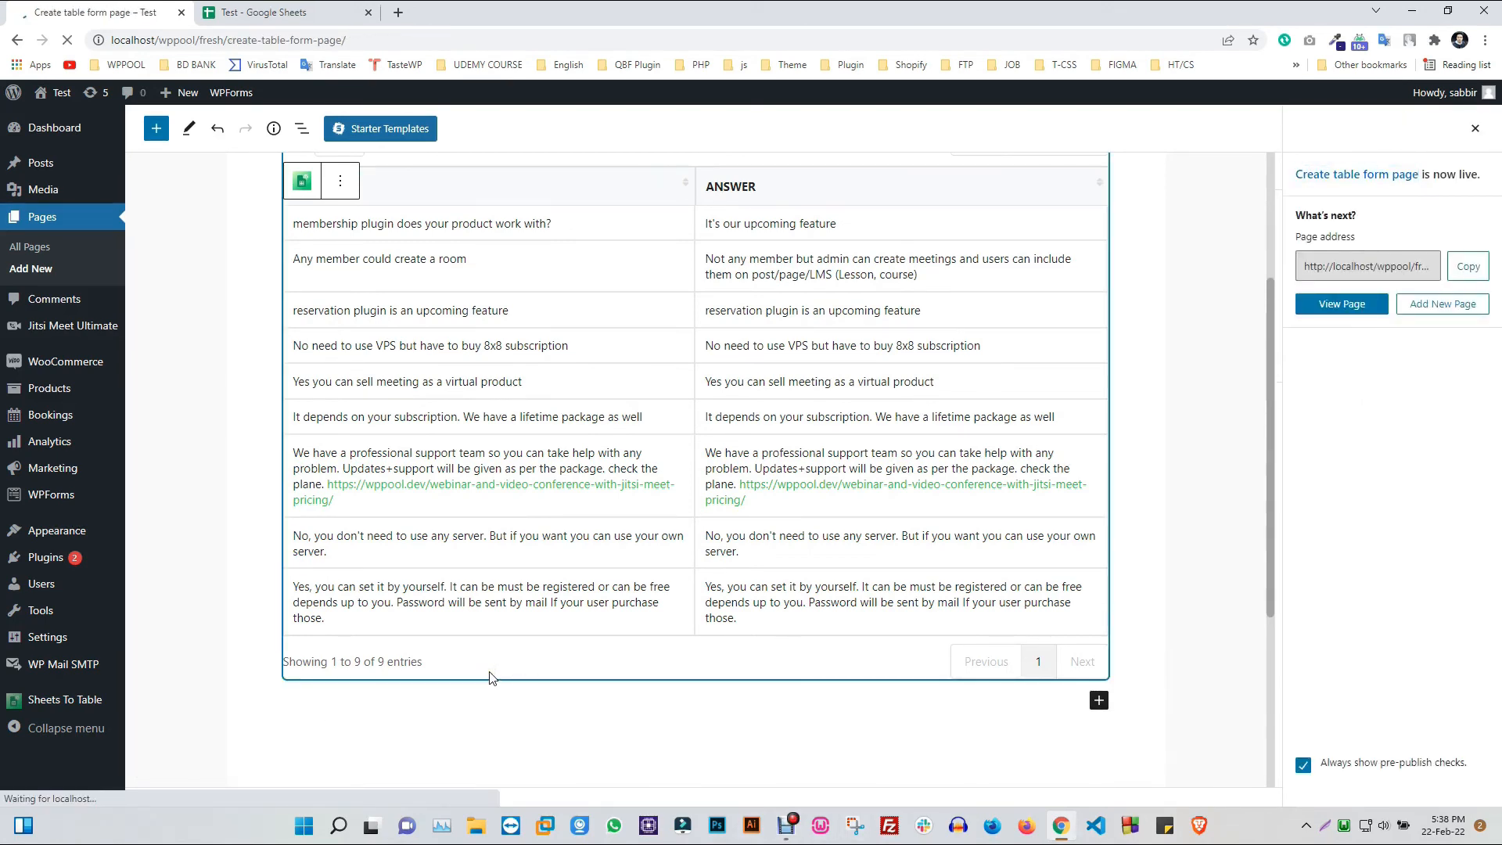
pyautogui.click(1341, 304)
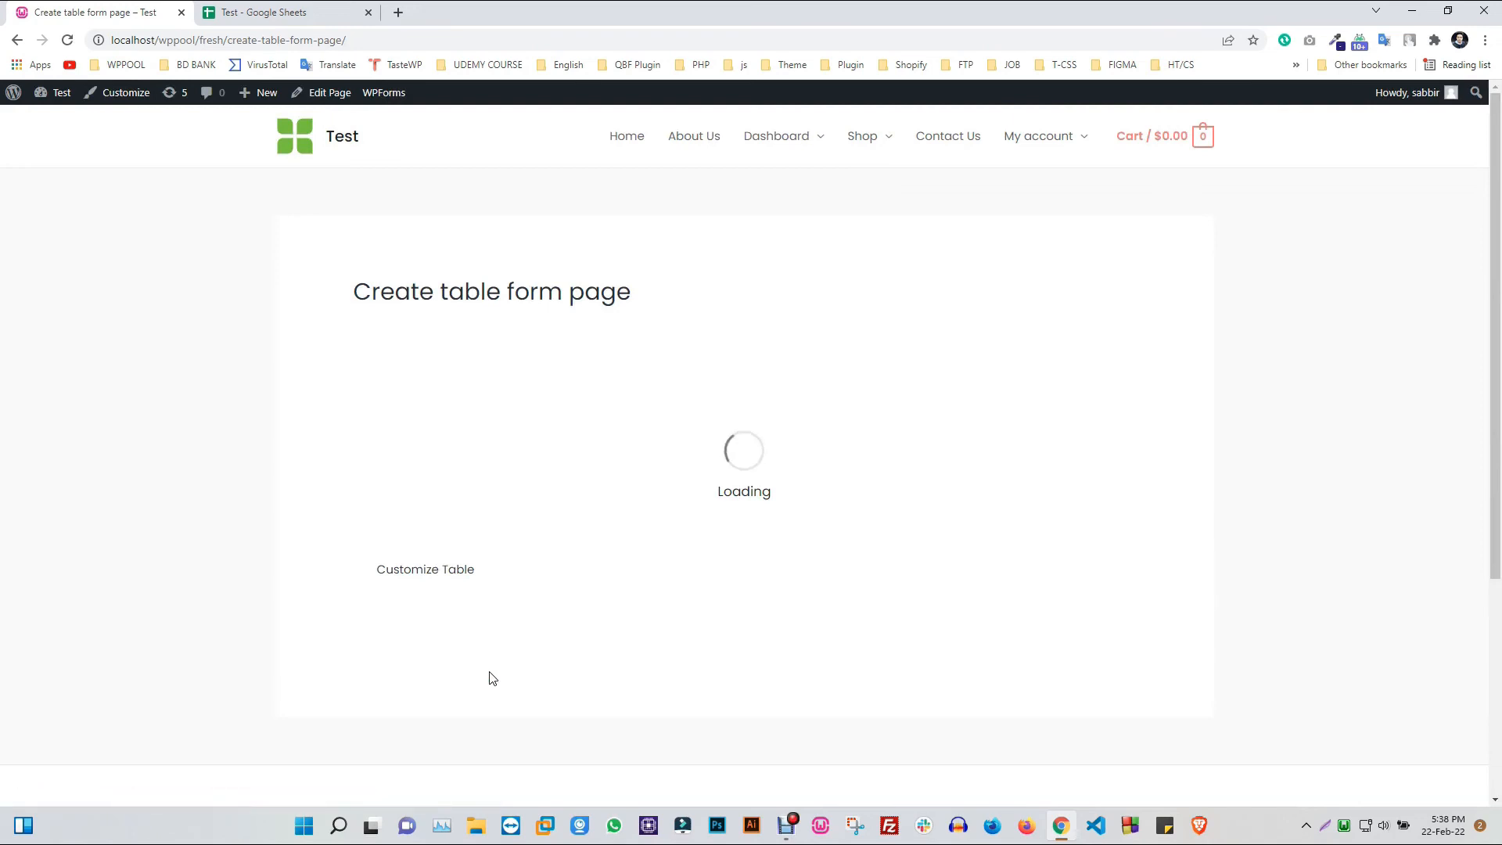
pyautogui.moveTo(868, 646)
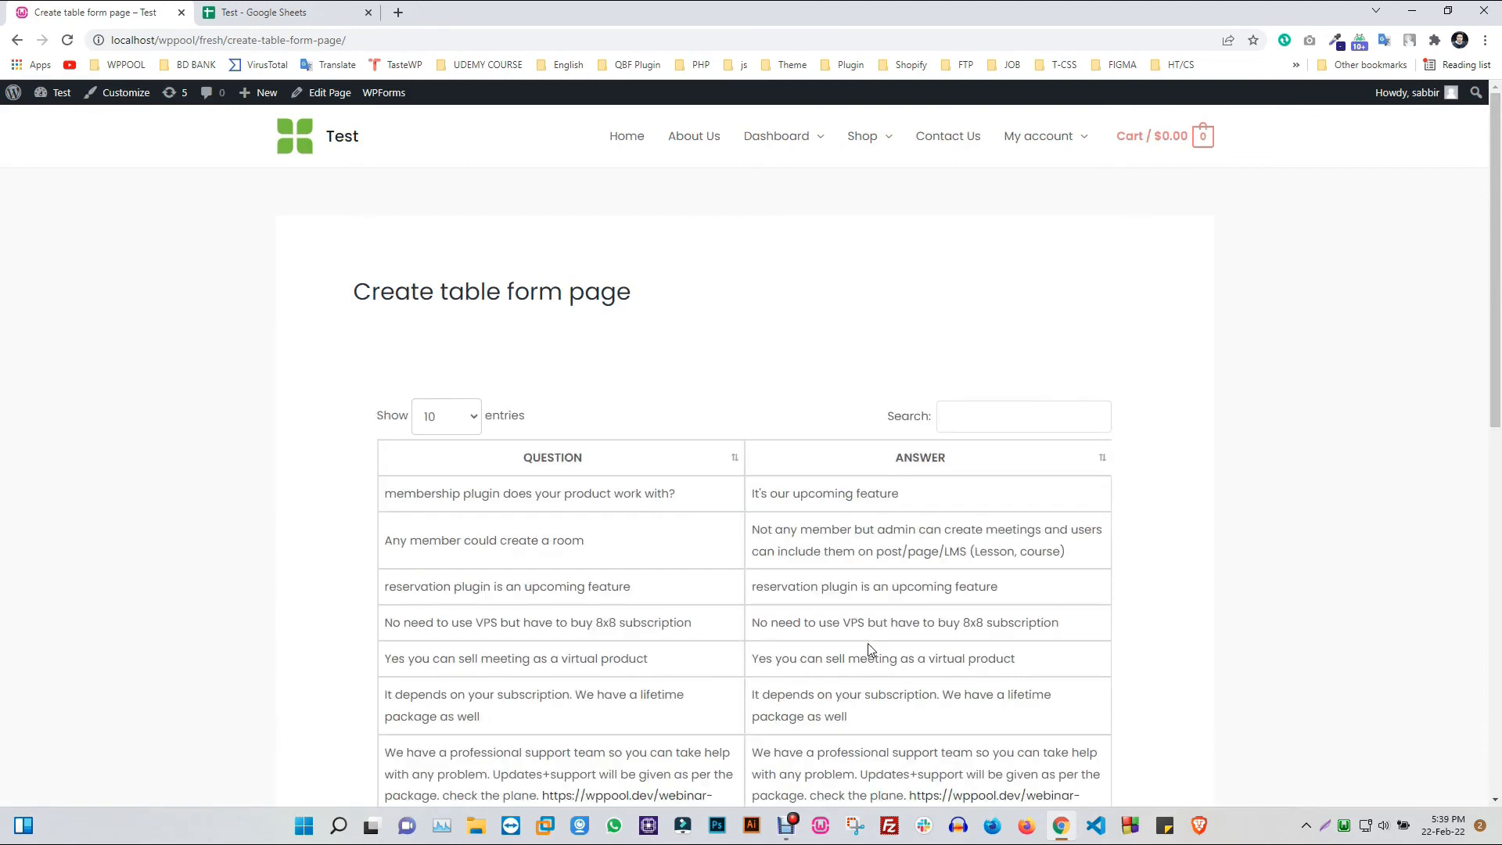
# Scroll through the live page to review the synced Q&A table with search and pagination
pyautogui.scroll(-3)
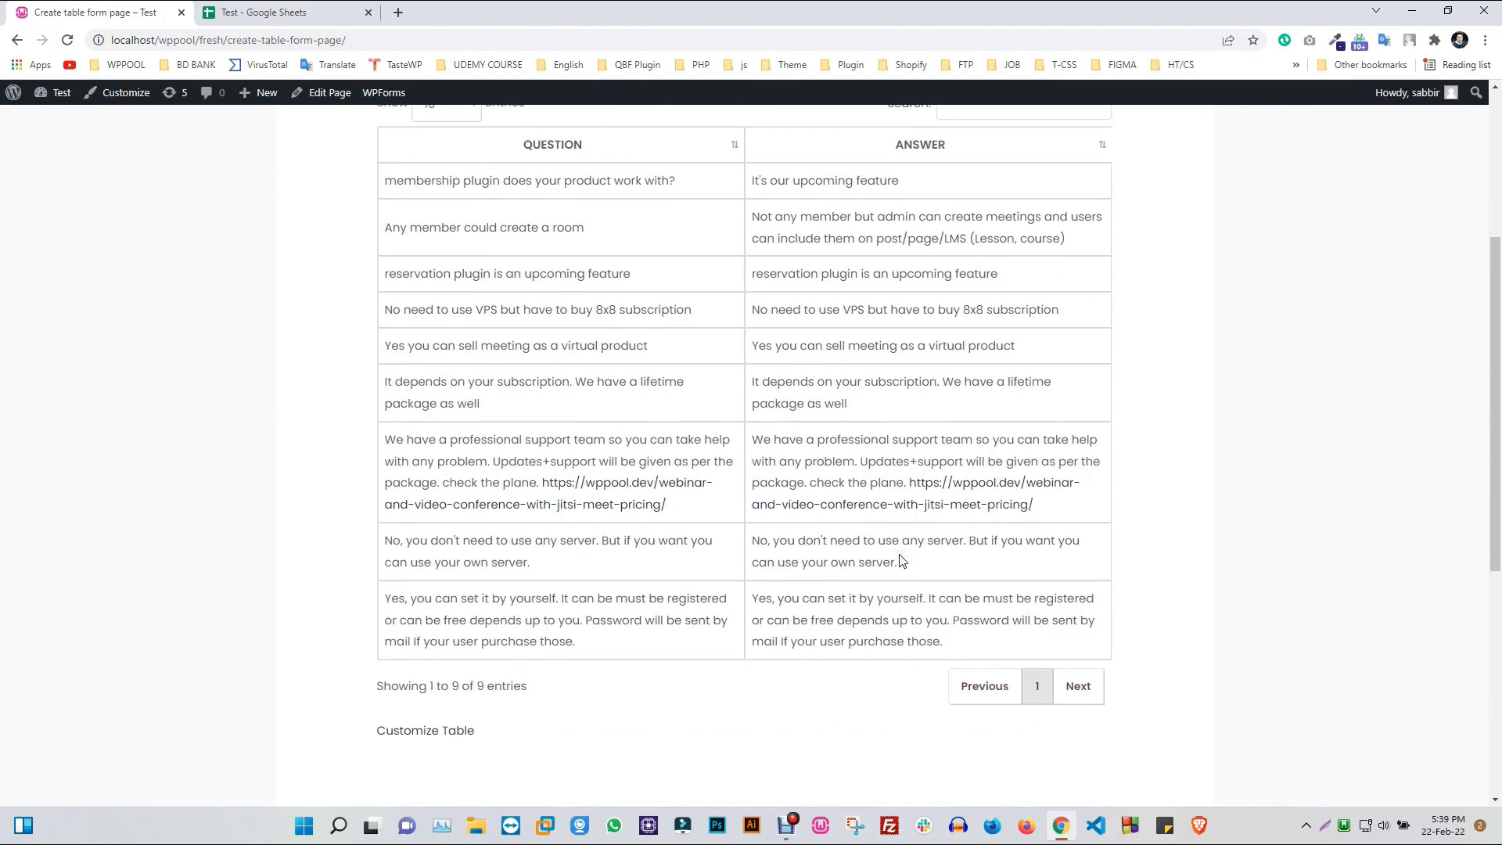
pyautogui.scroll(3)
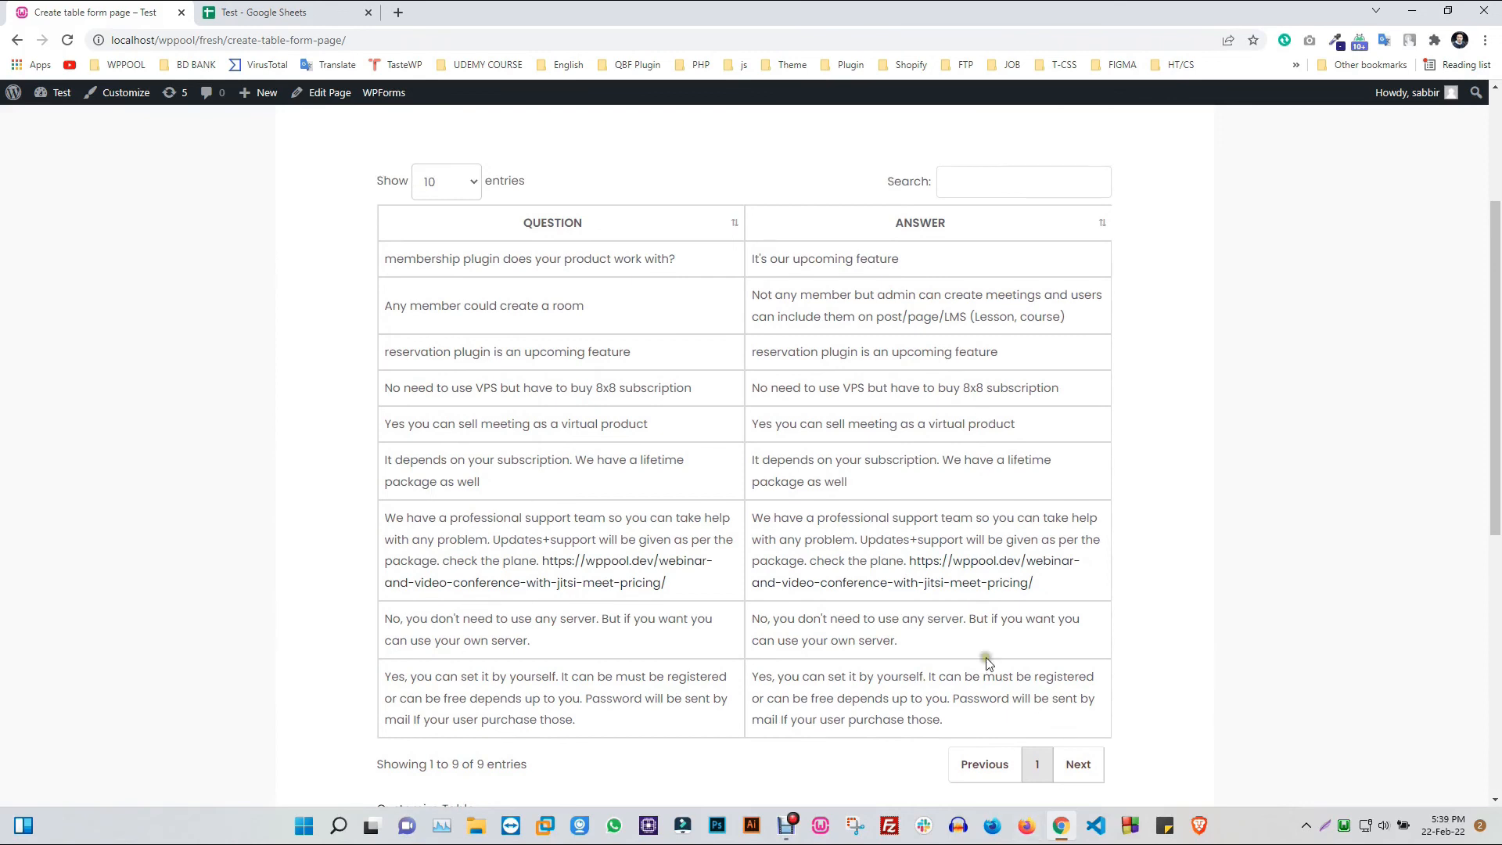
pyautogui.moveTo(929, 509)
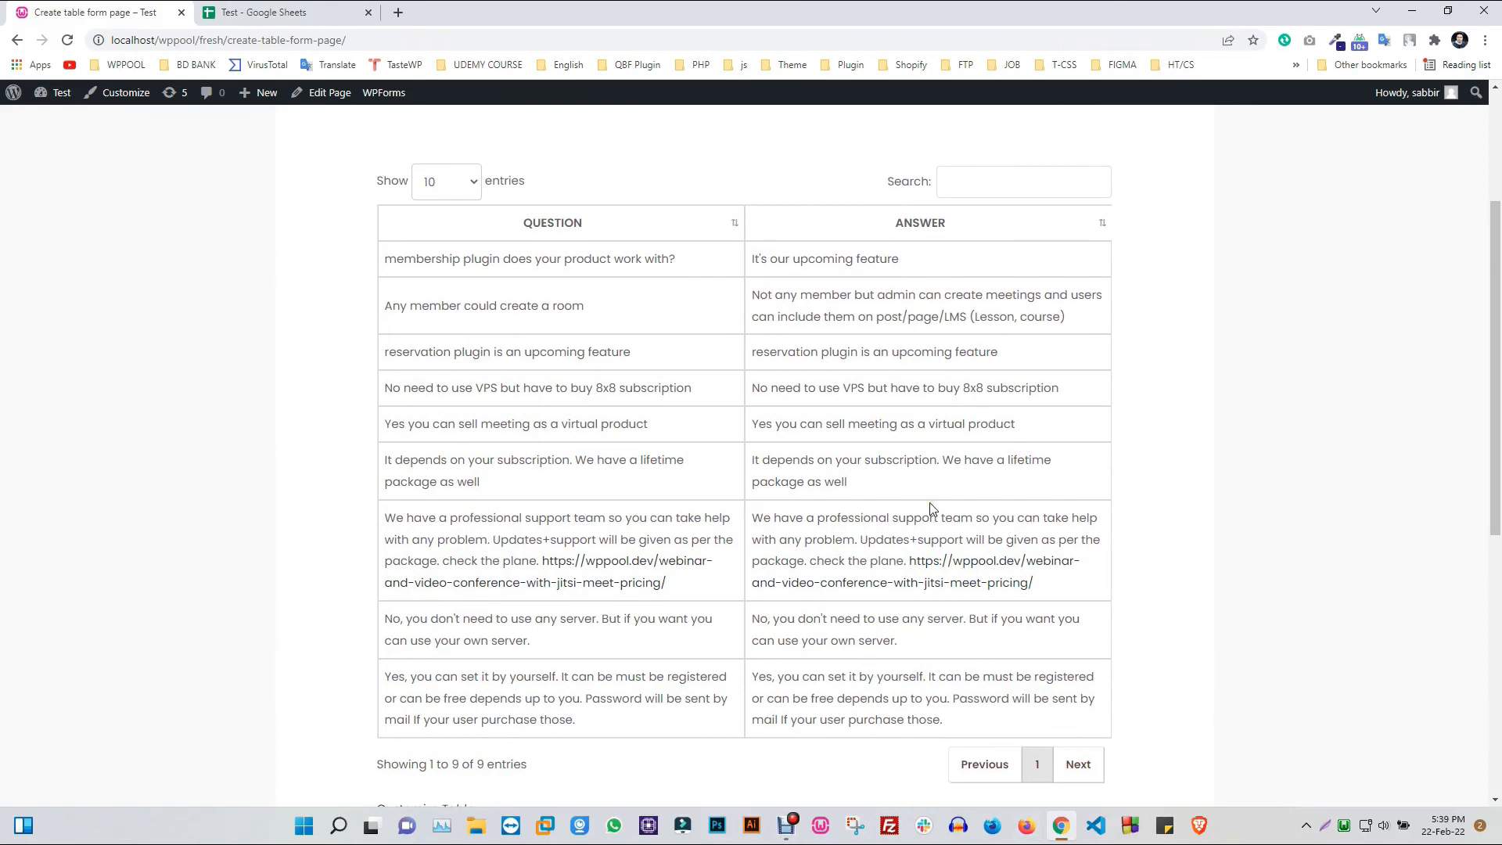